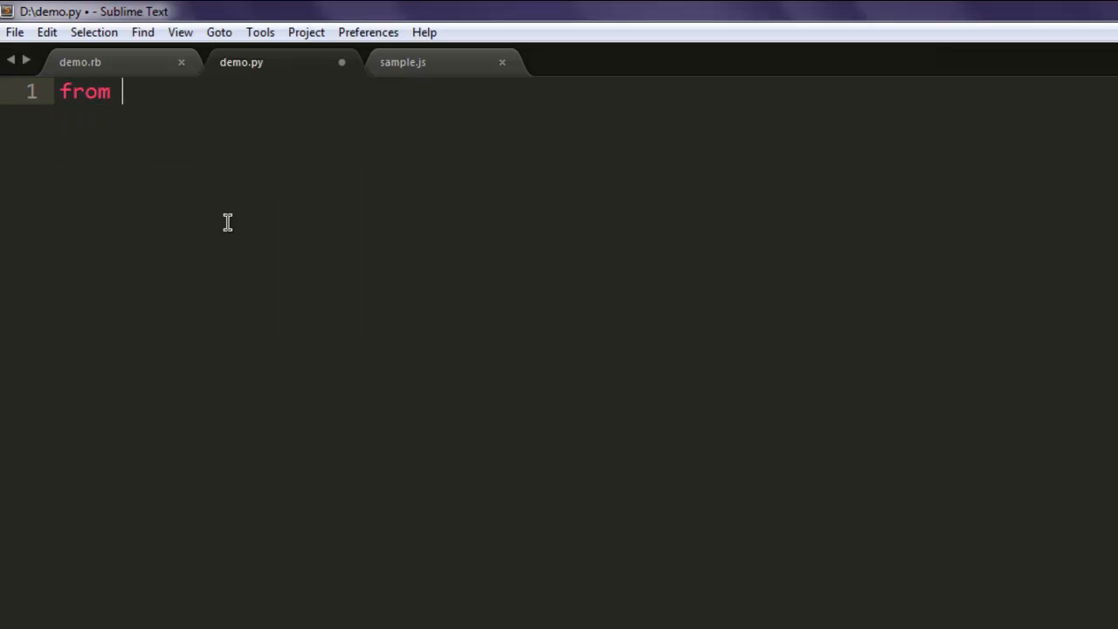
Add 'from urllib.requests import urlopen', the StringIO import from io and 'import csv', then save
type("urllib.")
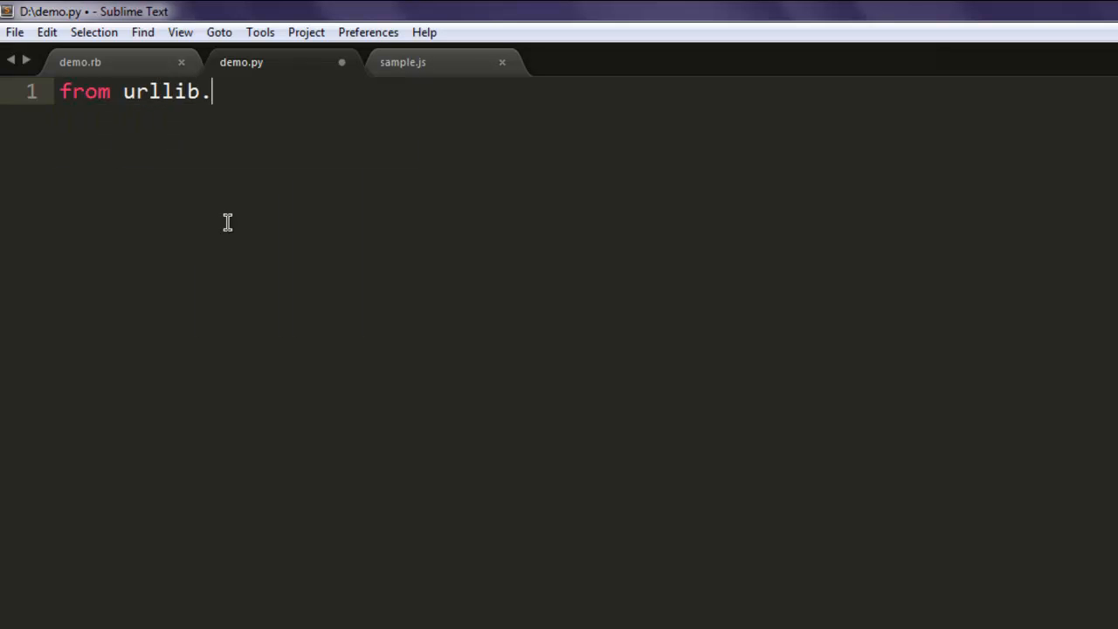
type("request")
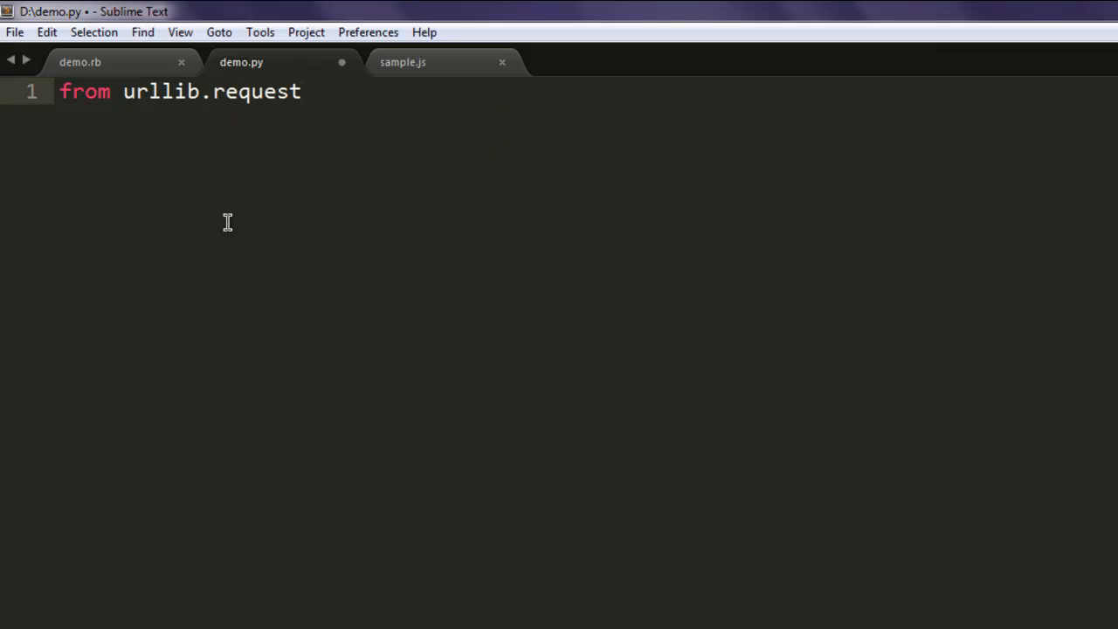
type("s import")
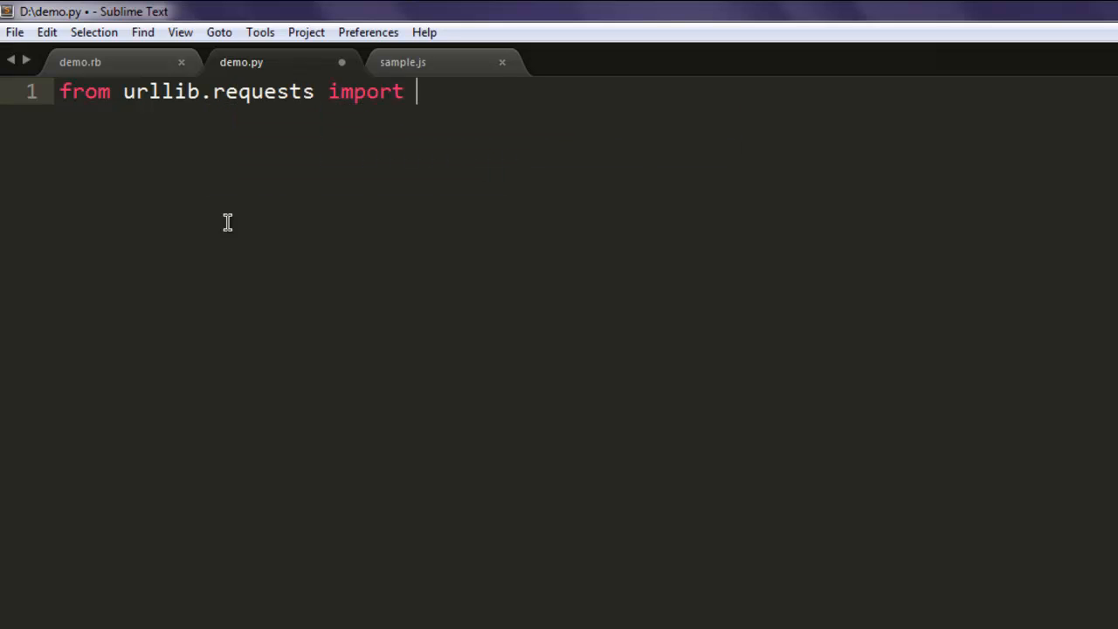
type("urlopen")
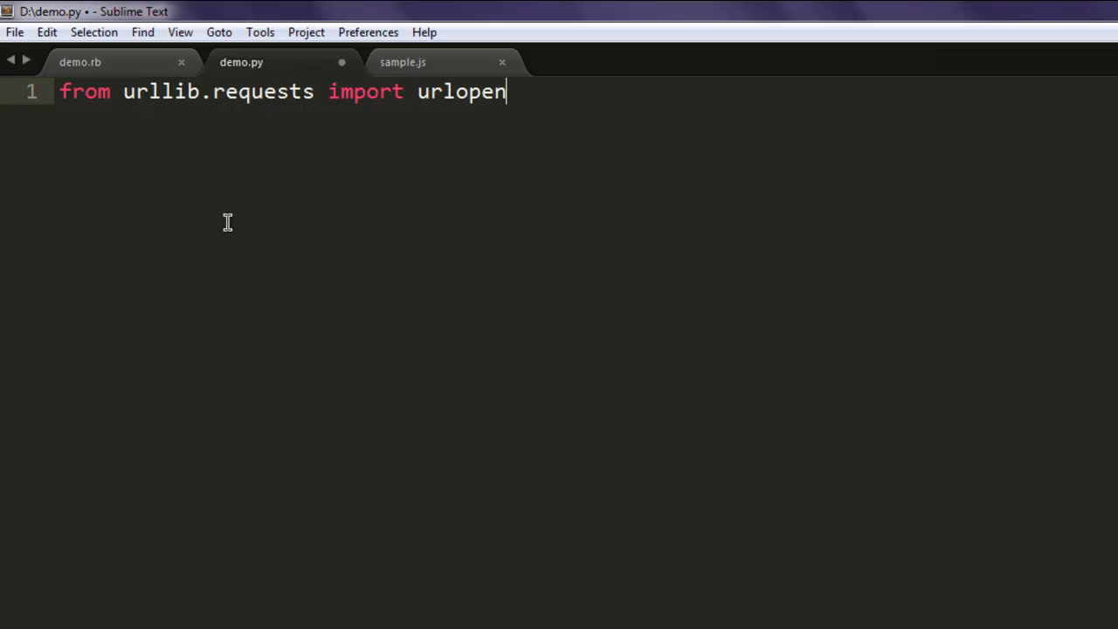
type("from io import StringIO")
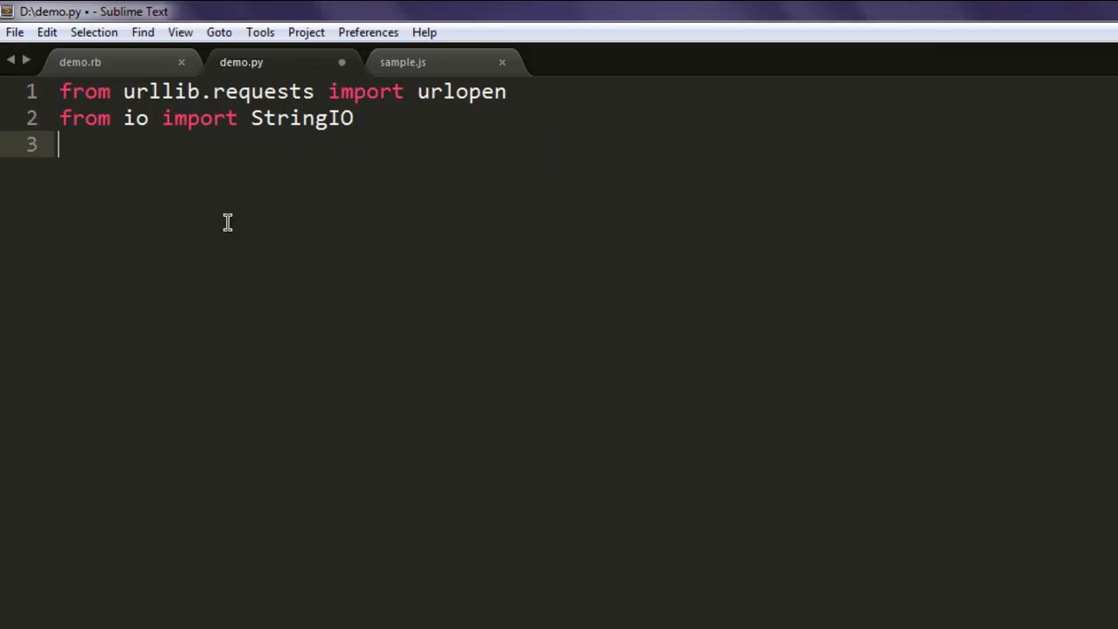
type("import c")
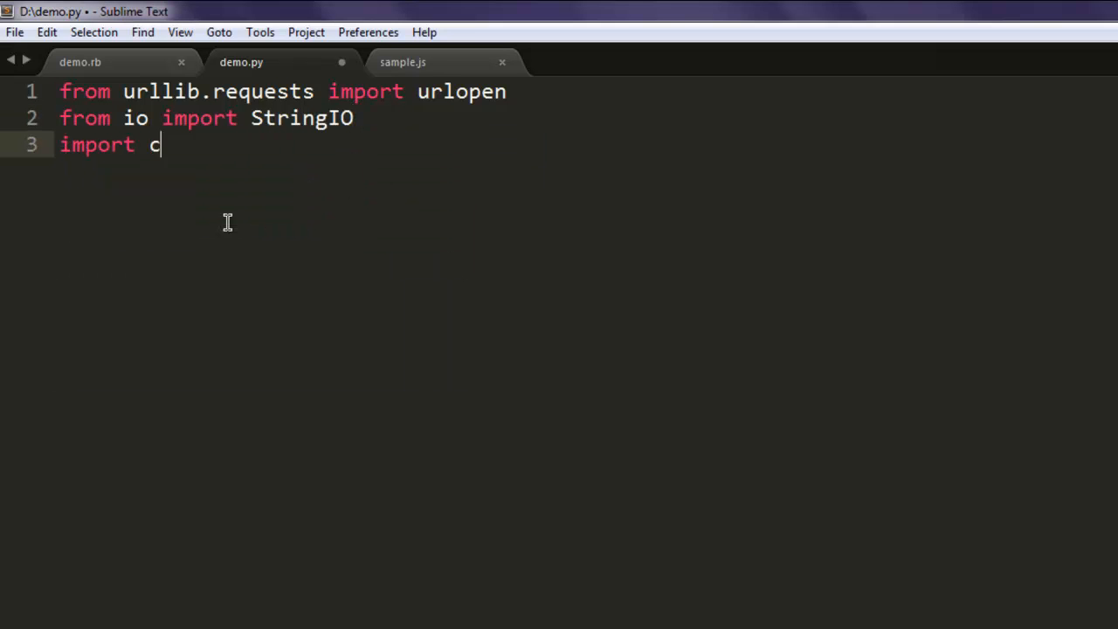
type("sv")
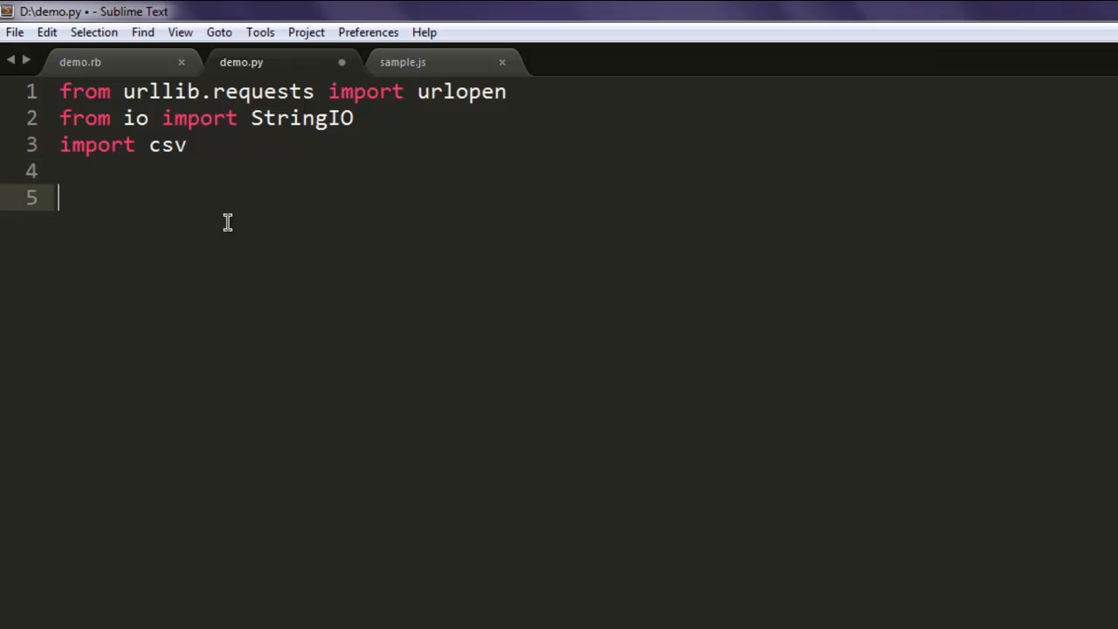
key("ctrl+s")
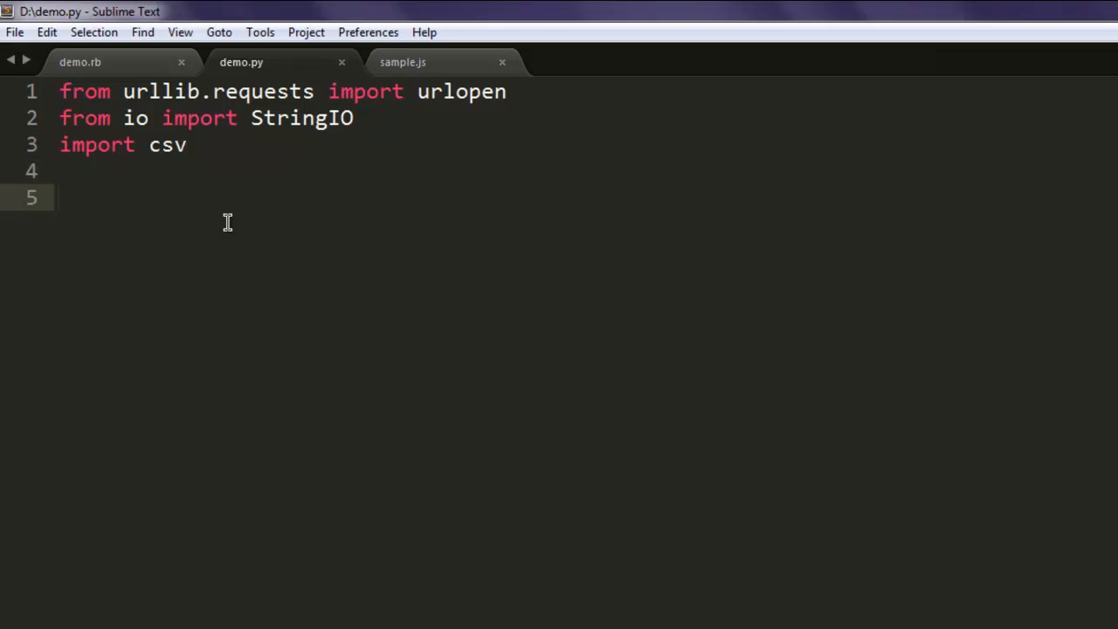
Write data = urlopen("").read().decode('ascii','ignore') on line 5, saving along the way
type("data =")
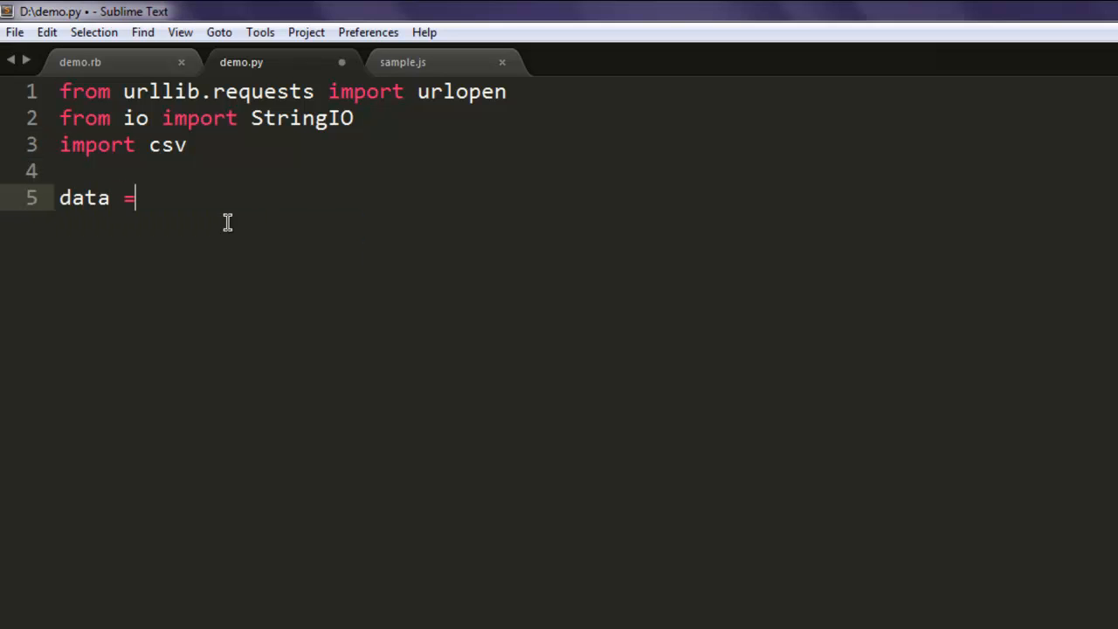
key("ctrl+s")
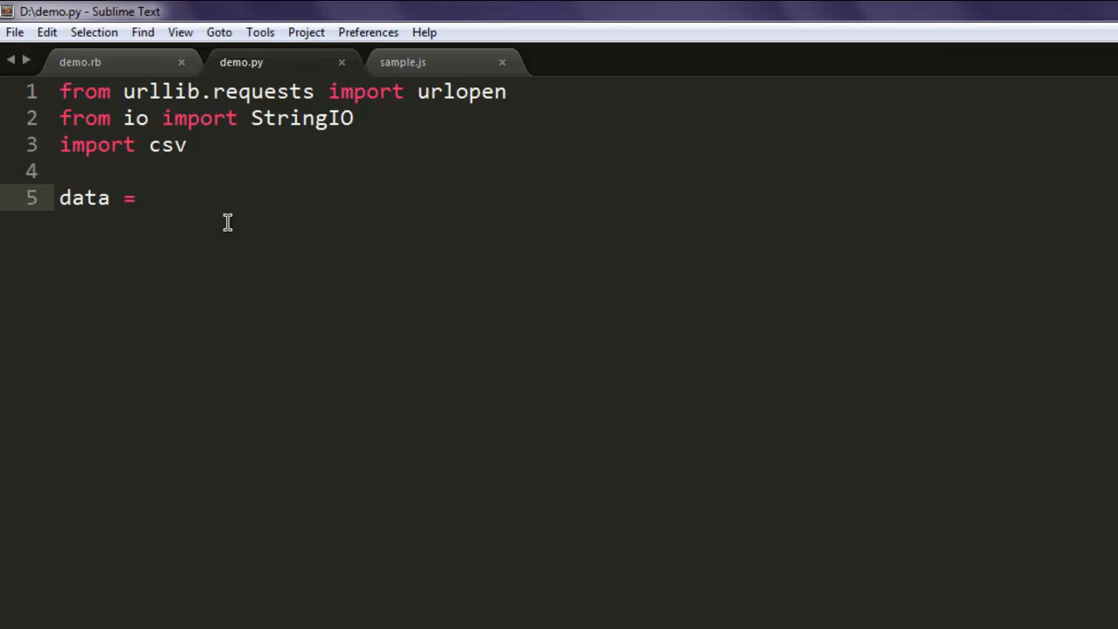
type("urlopen(\"")
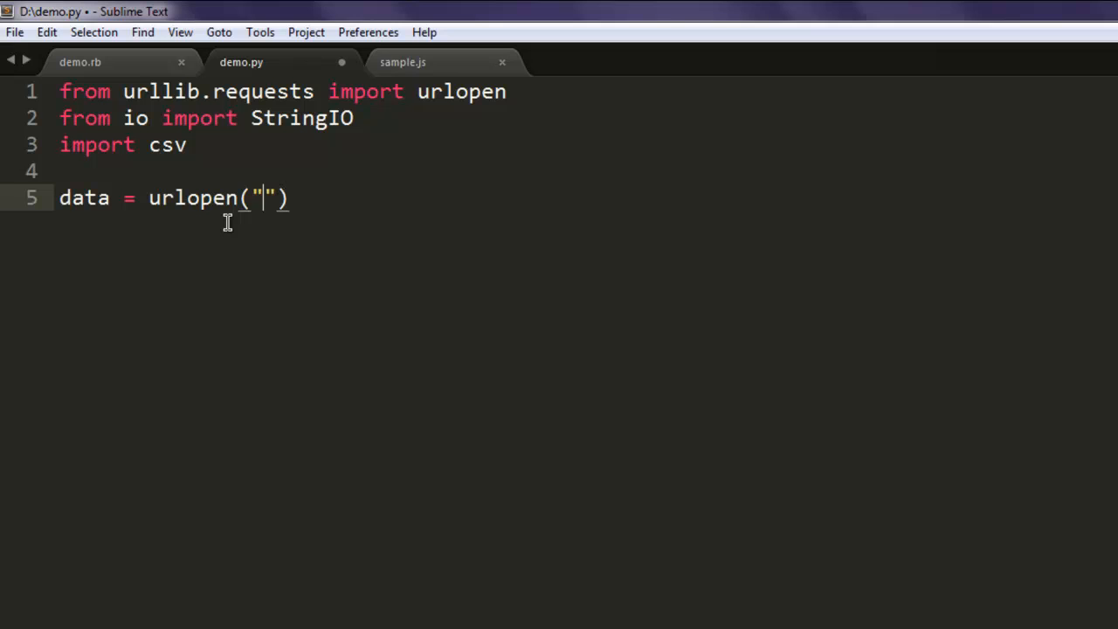
type(".")
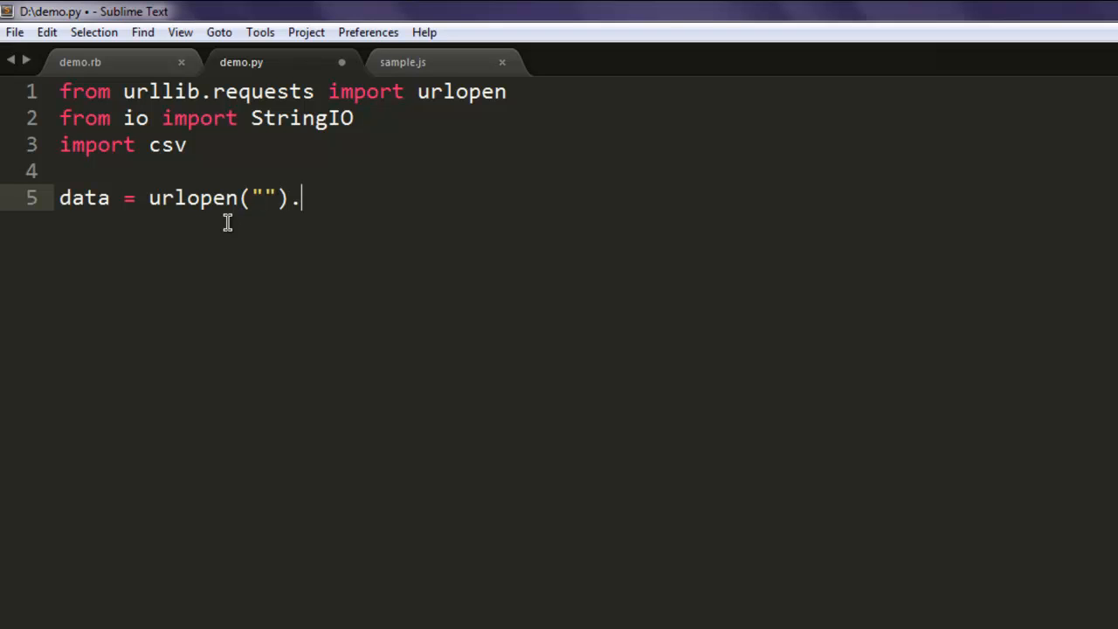
type("read")
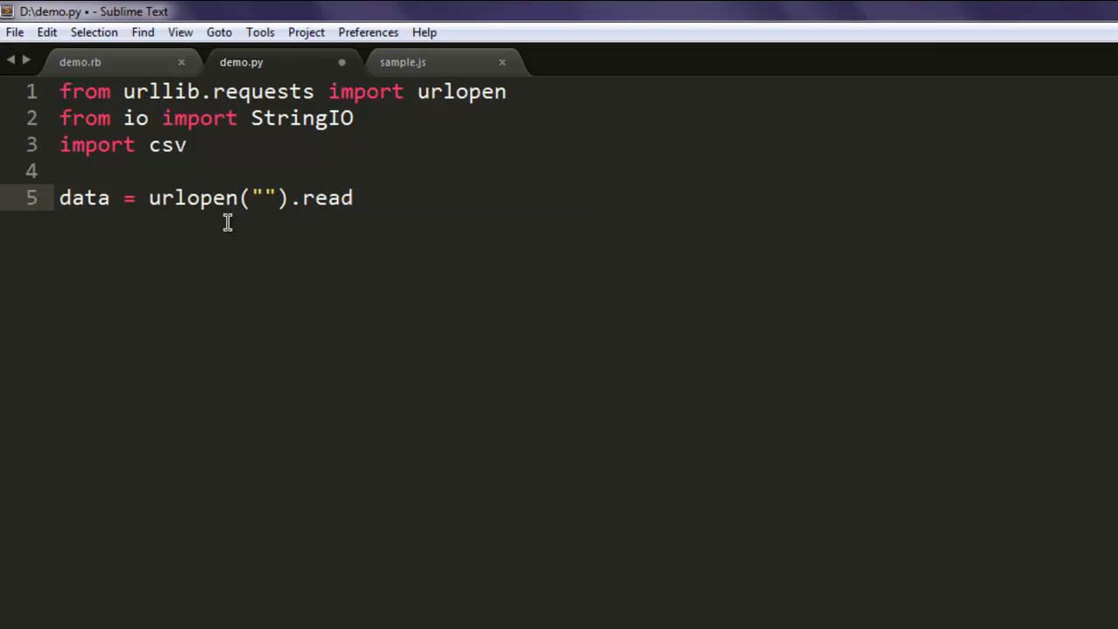
type("()")
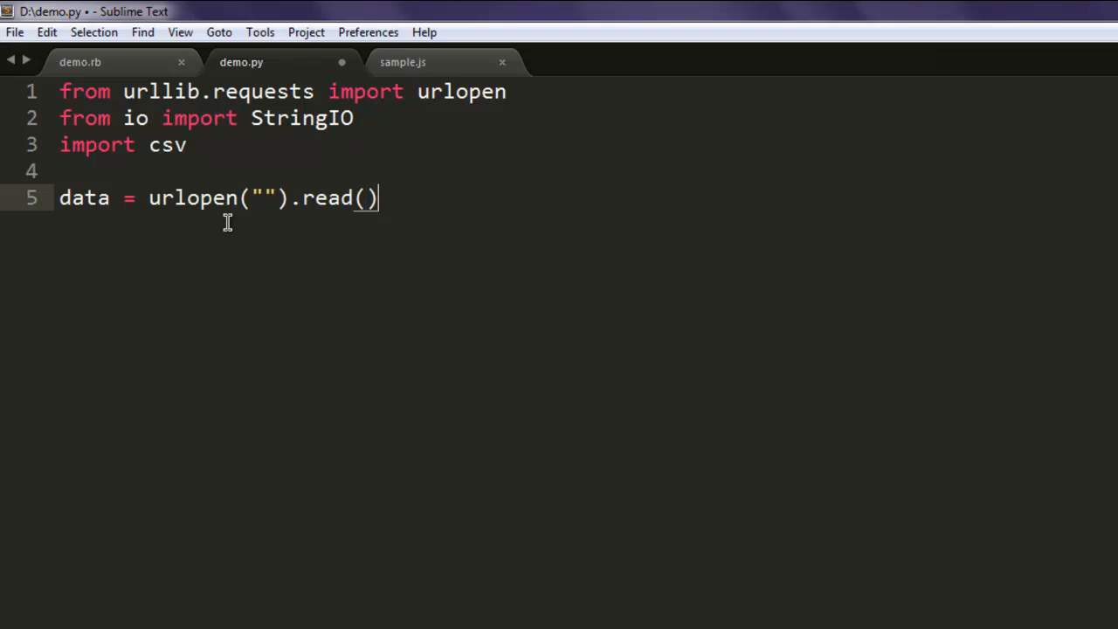
type(".decode")
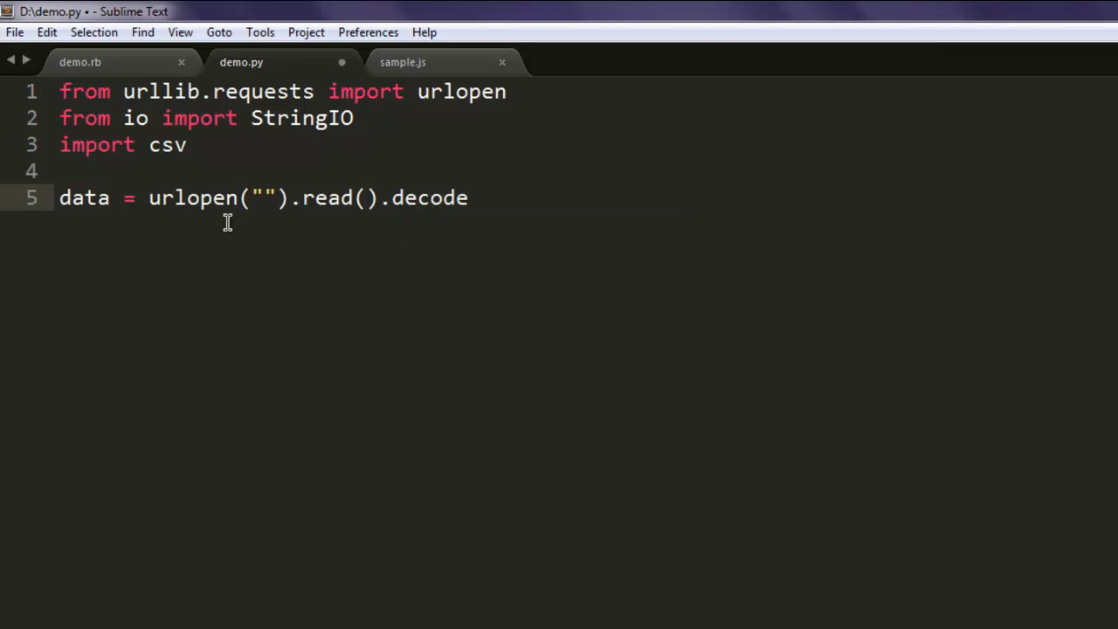
type("('')")
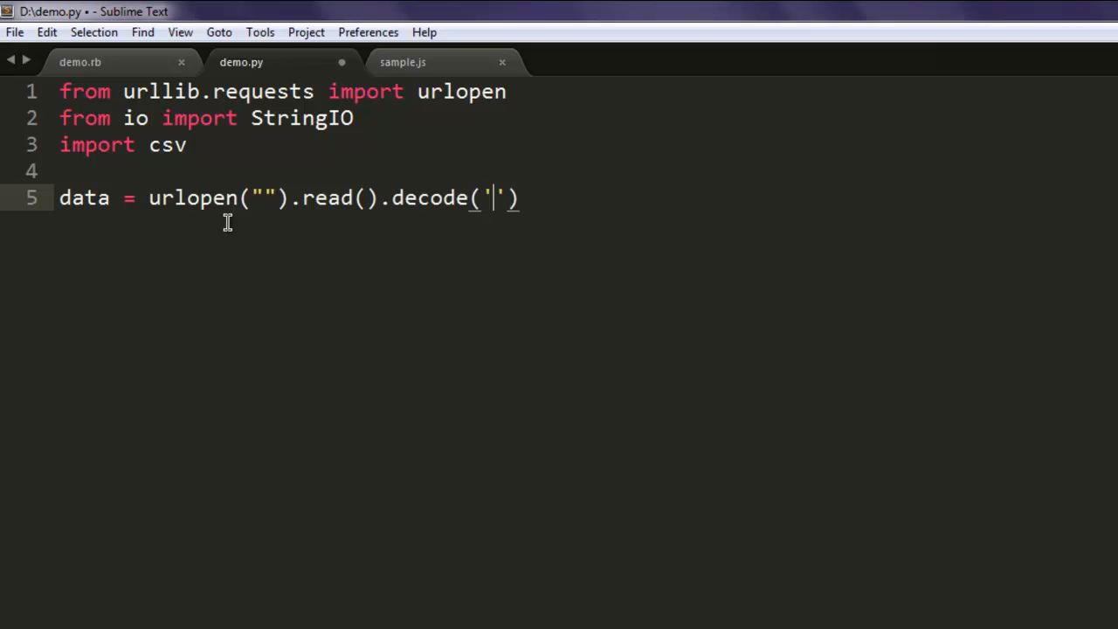
type("ascii")
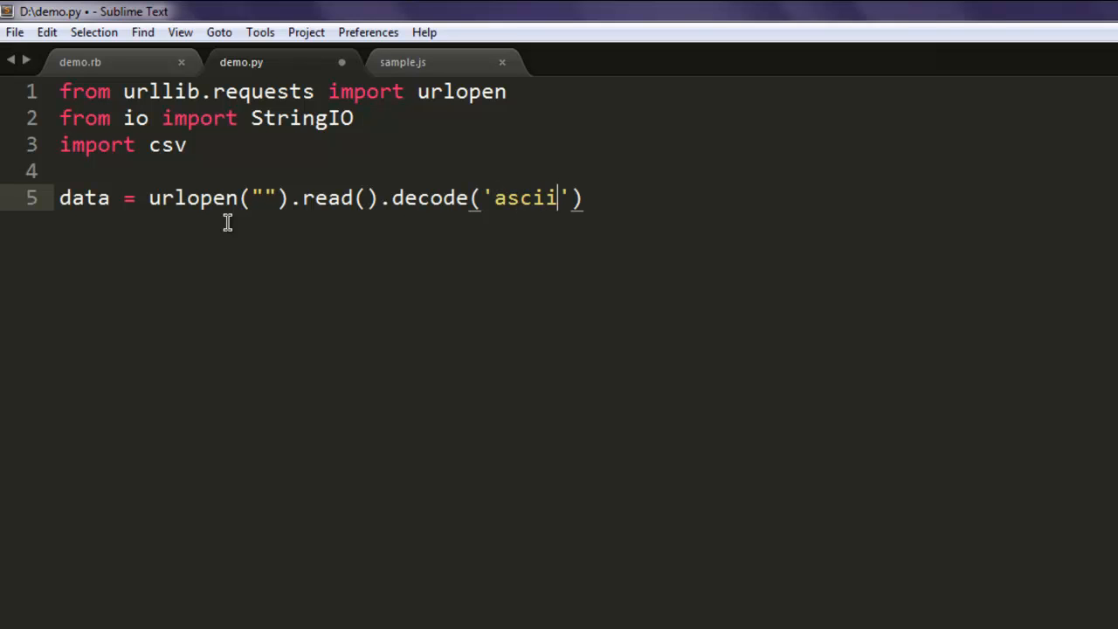
type(",")
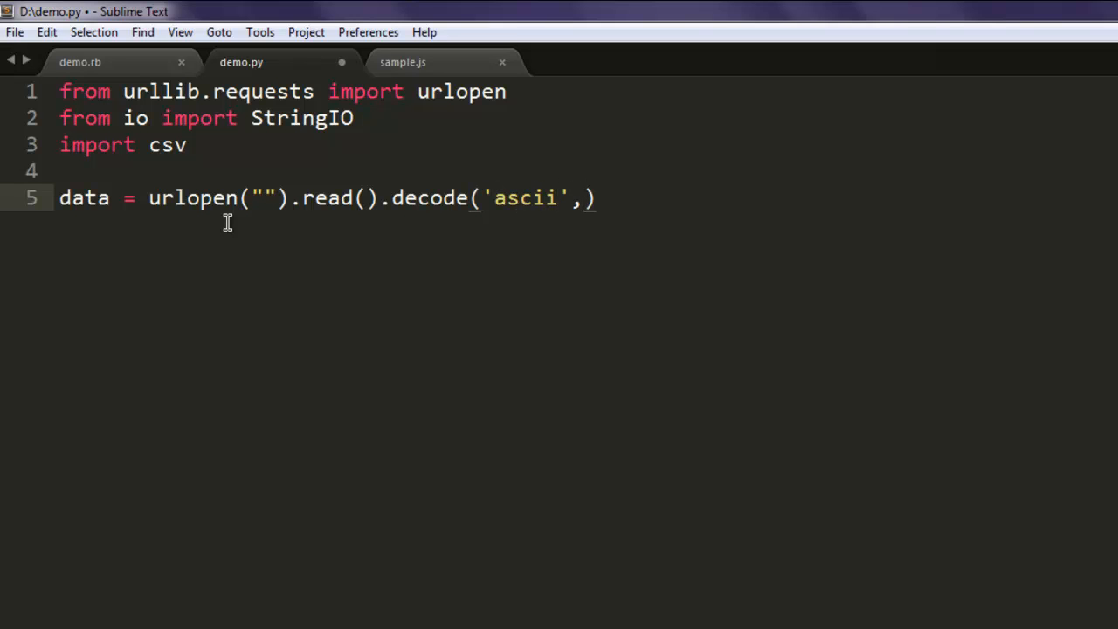
type("'i'")
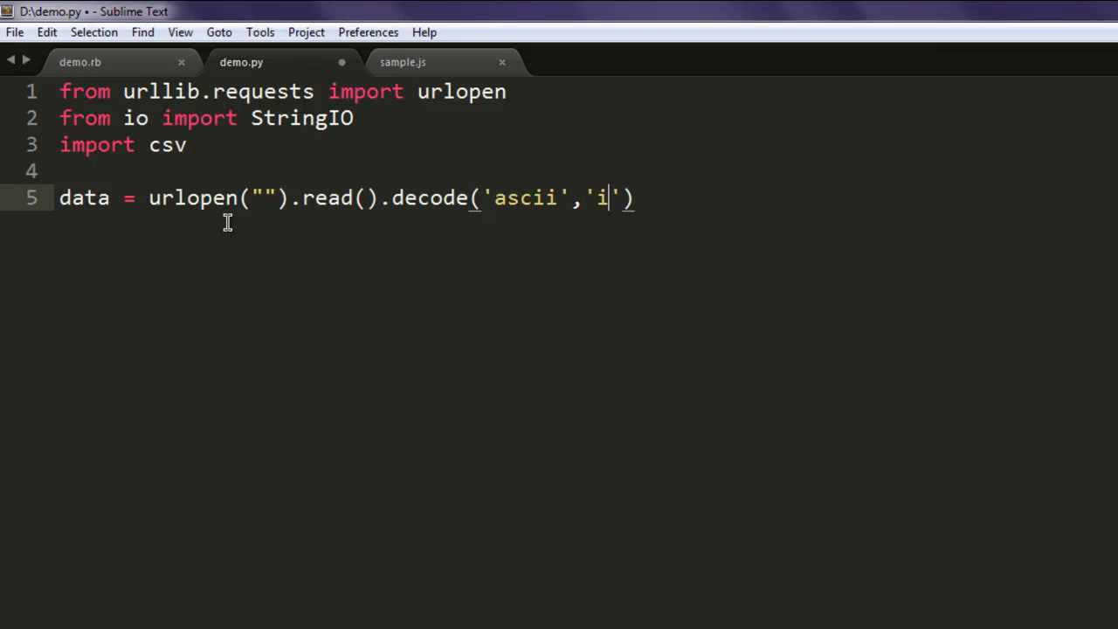
type("gnore")
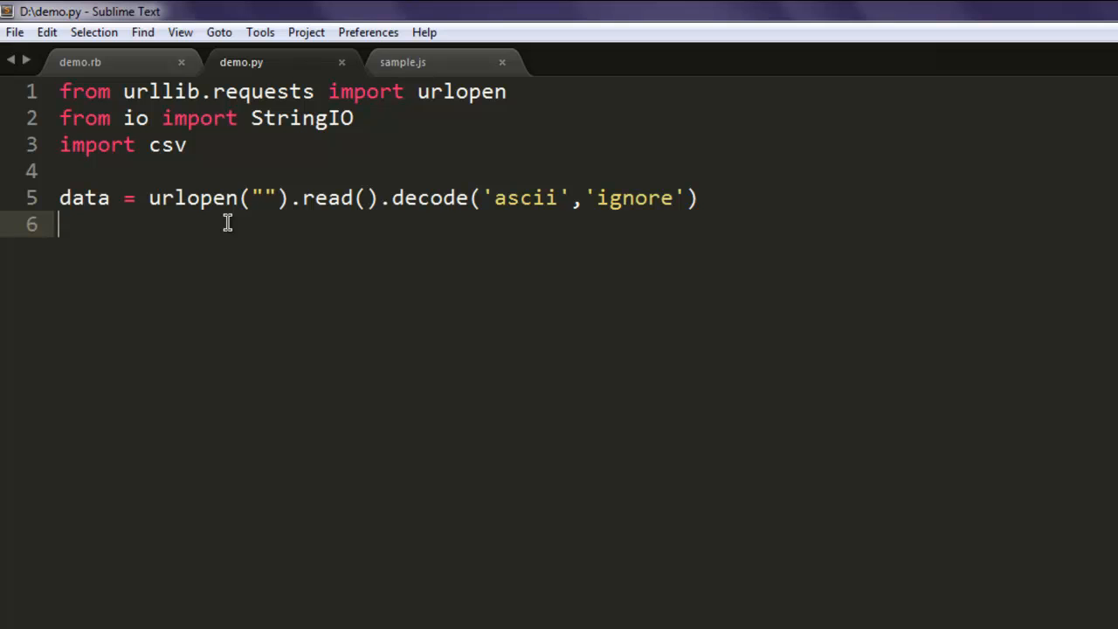
Type datafile = StringIO(data) on line 6
type("datafi")
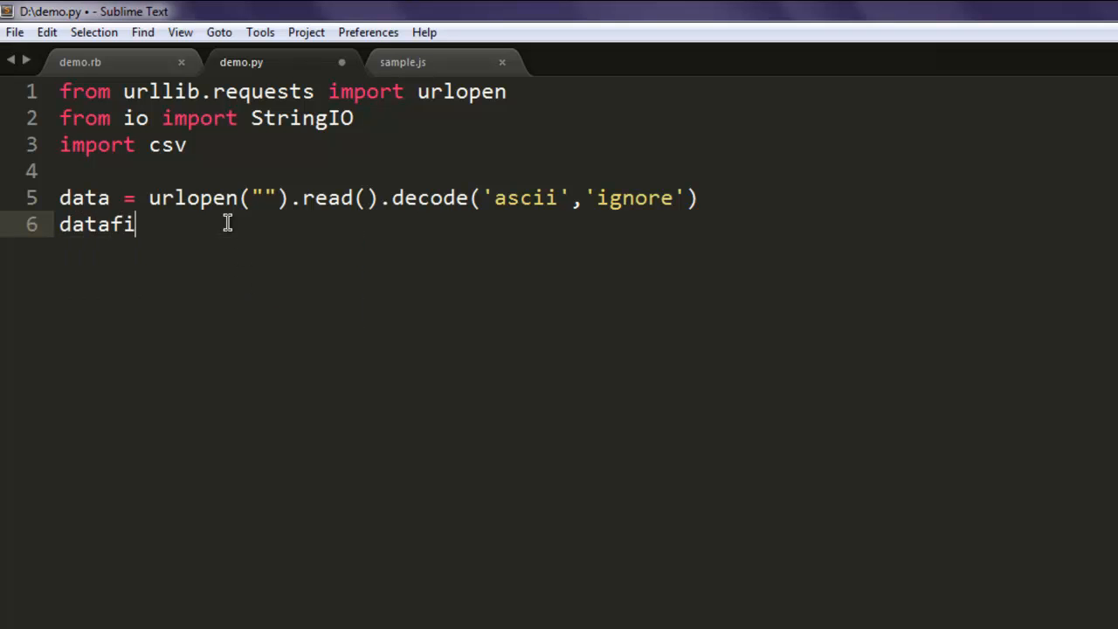
type("le =")
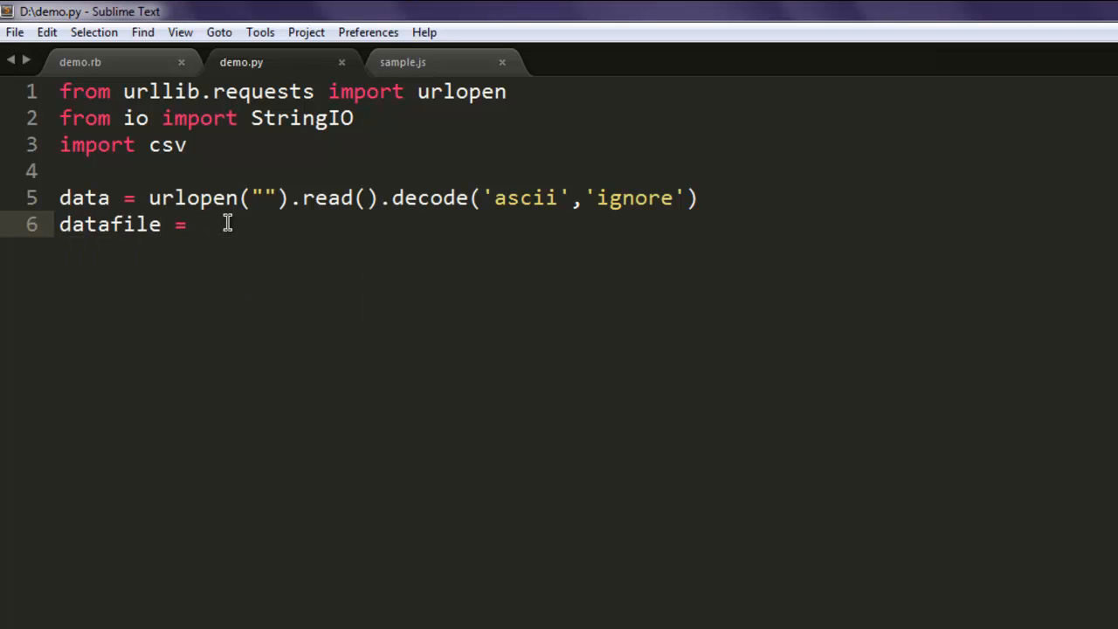
type("StringIO(")
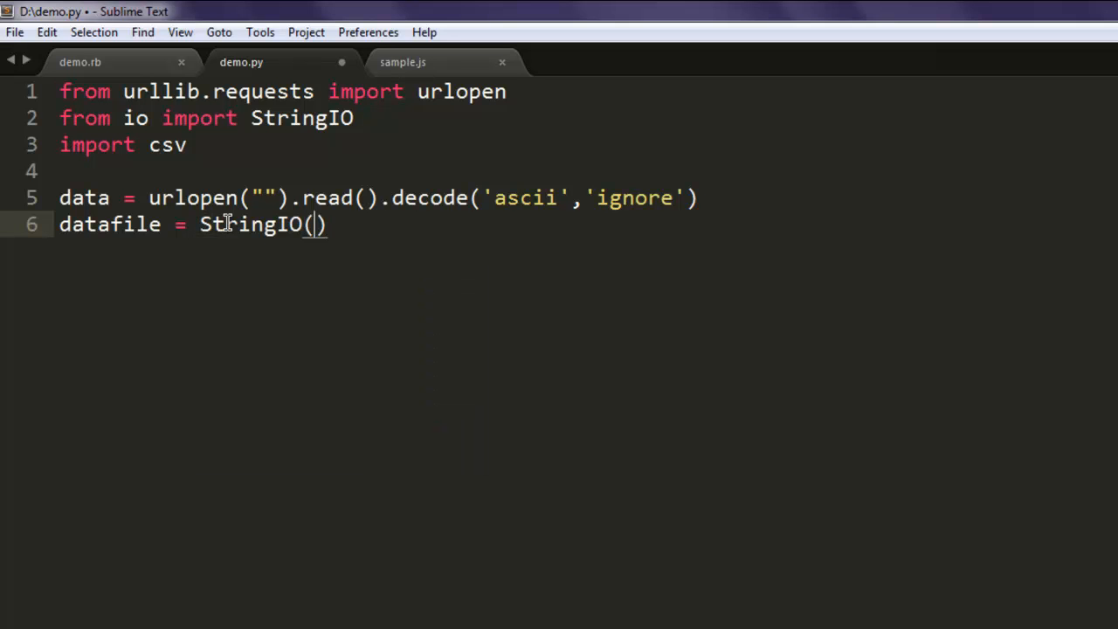
type("data")
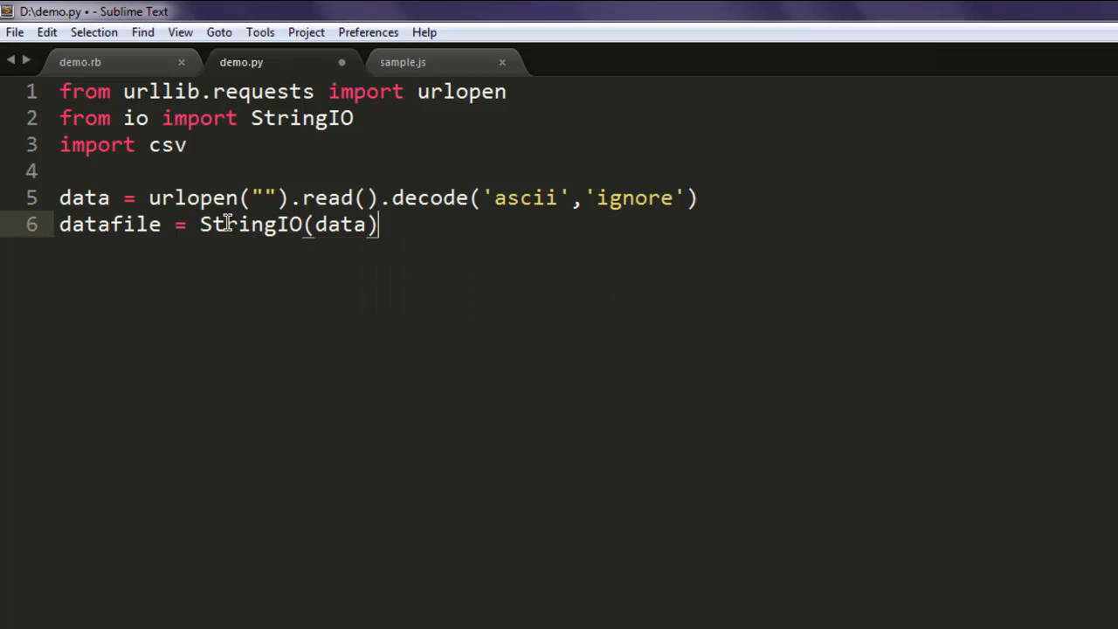
On a new line 7, write csvReader = csv.reader(datafile) using autocomplete
key("Return")
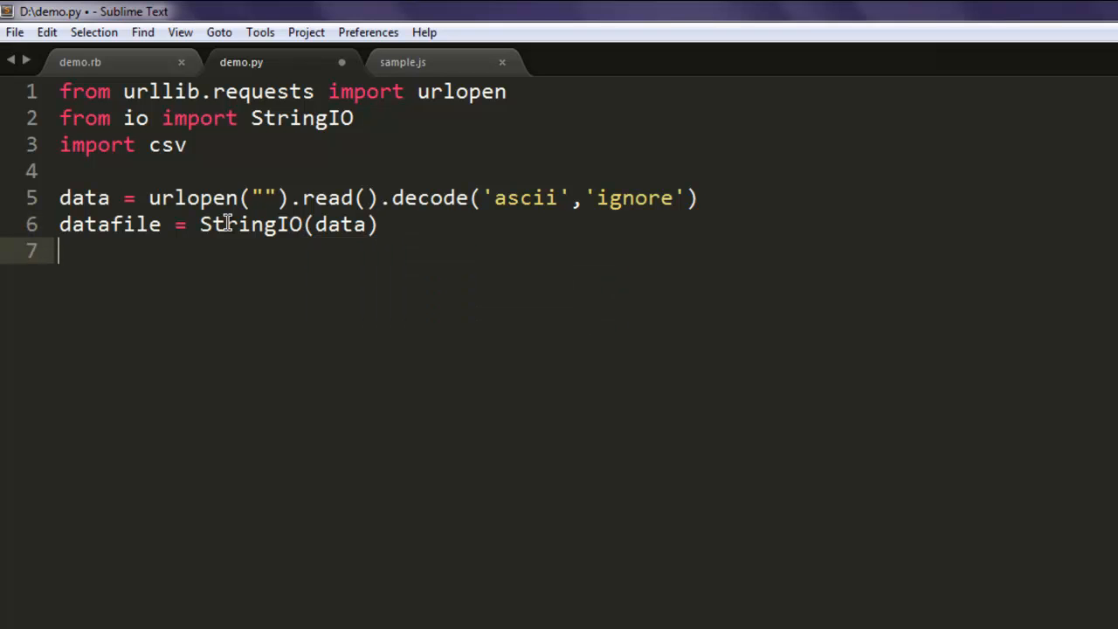
type("csv")
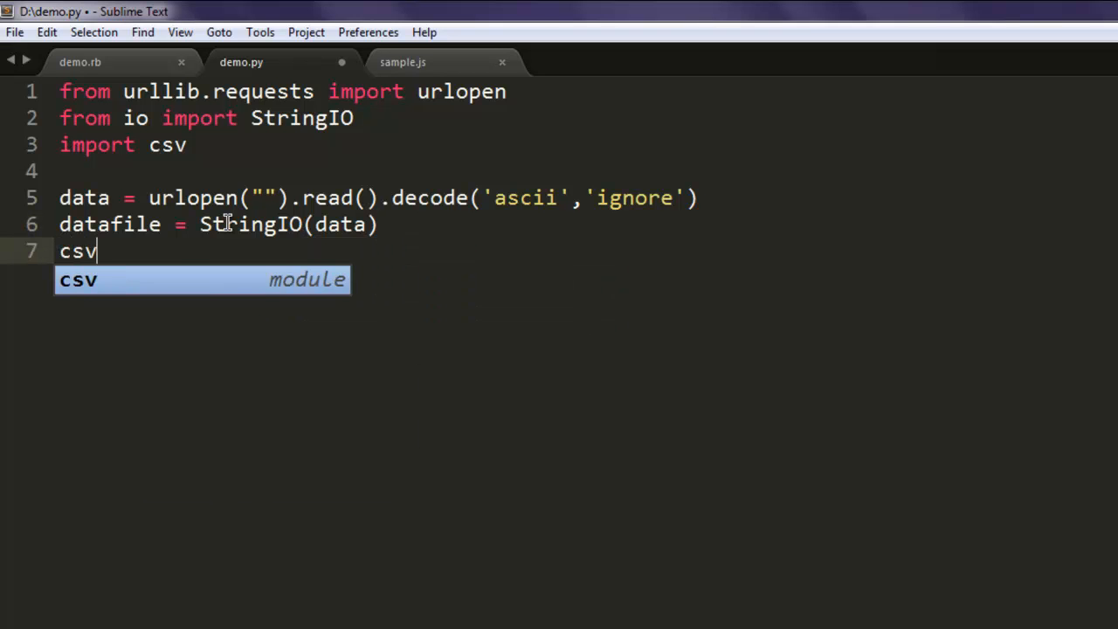
type("Reader")
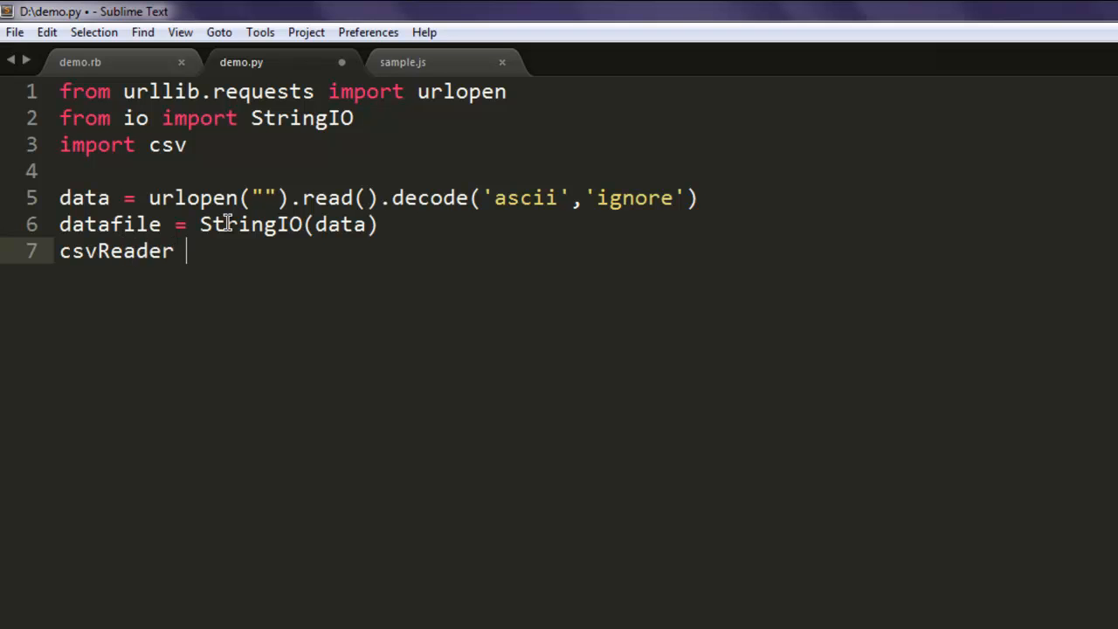
type("= c")
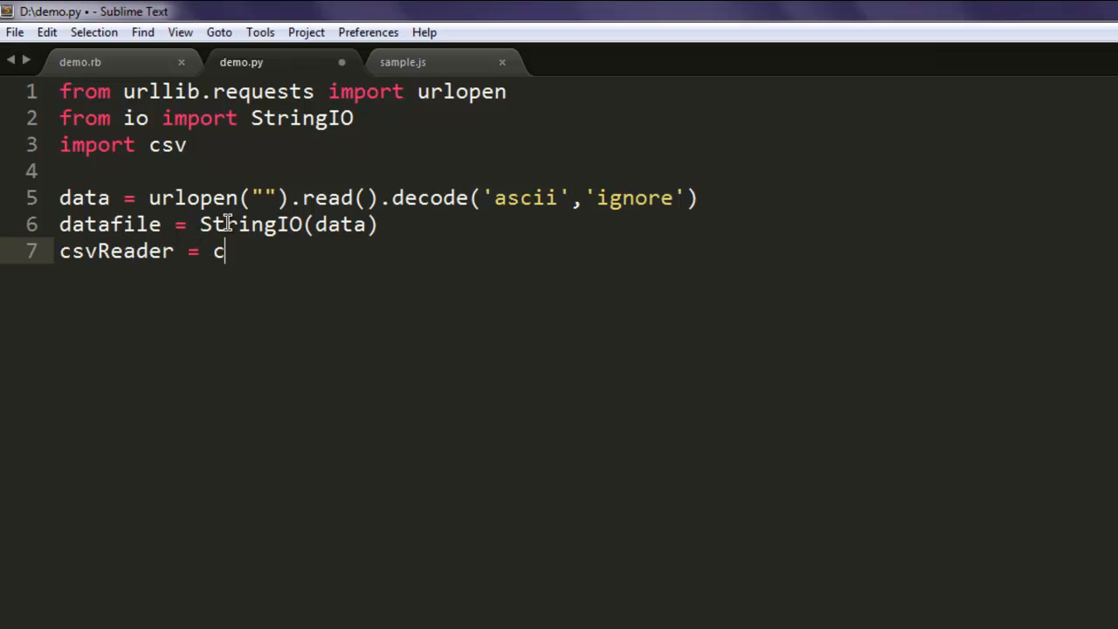
type("sv.")
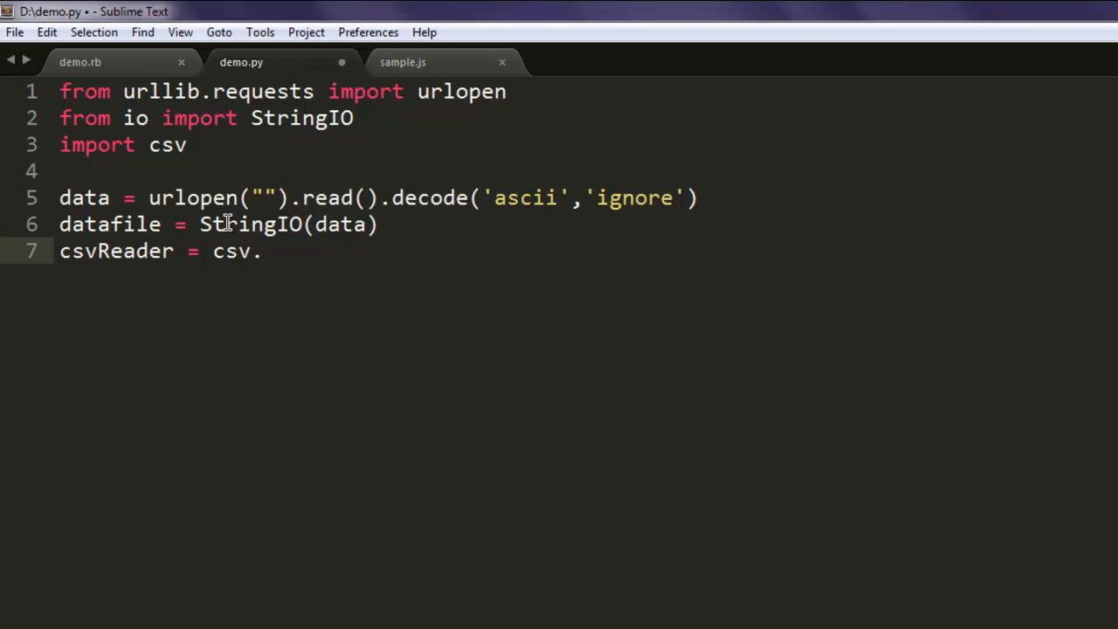
type("reader(iterable)")
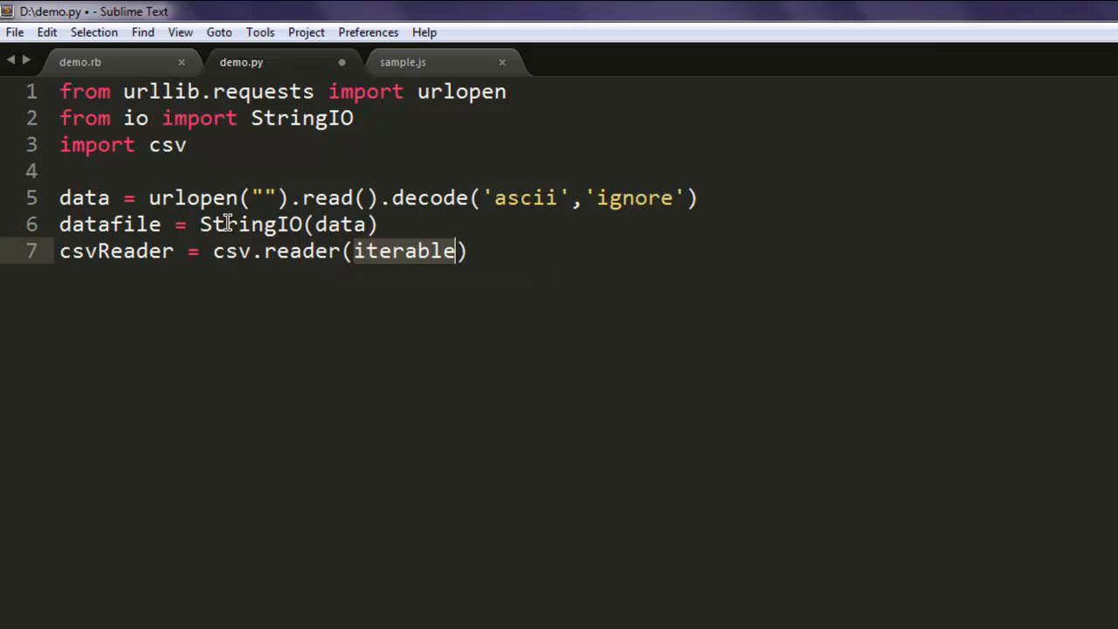
type("data")
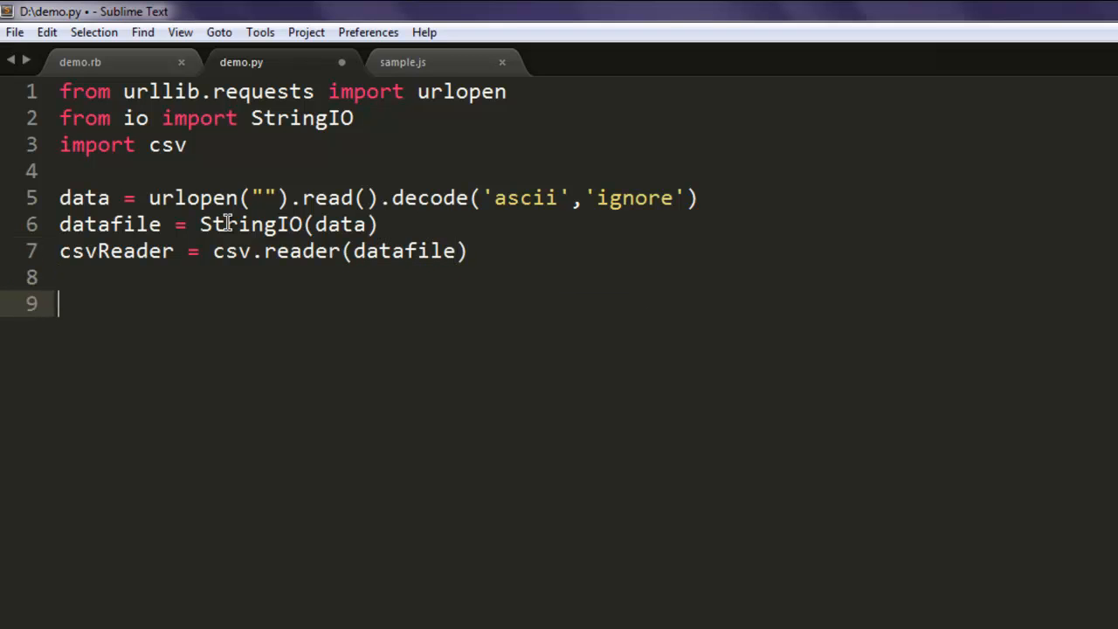
Write 'for row in csvReader:' with an indented print(row) below it
type("for")
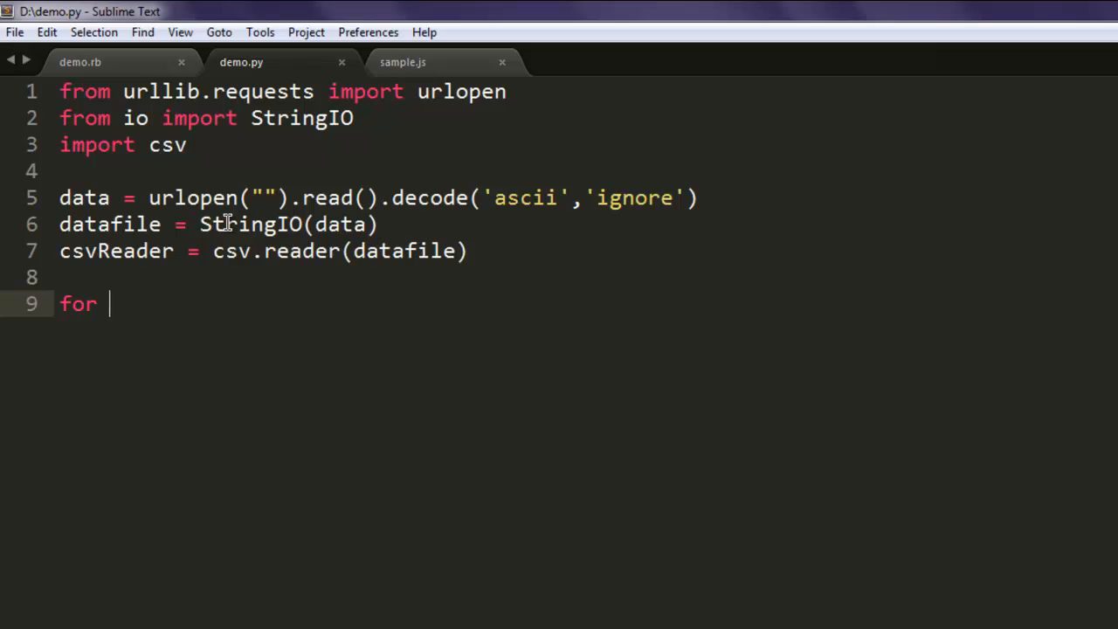
type("row")
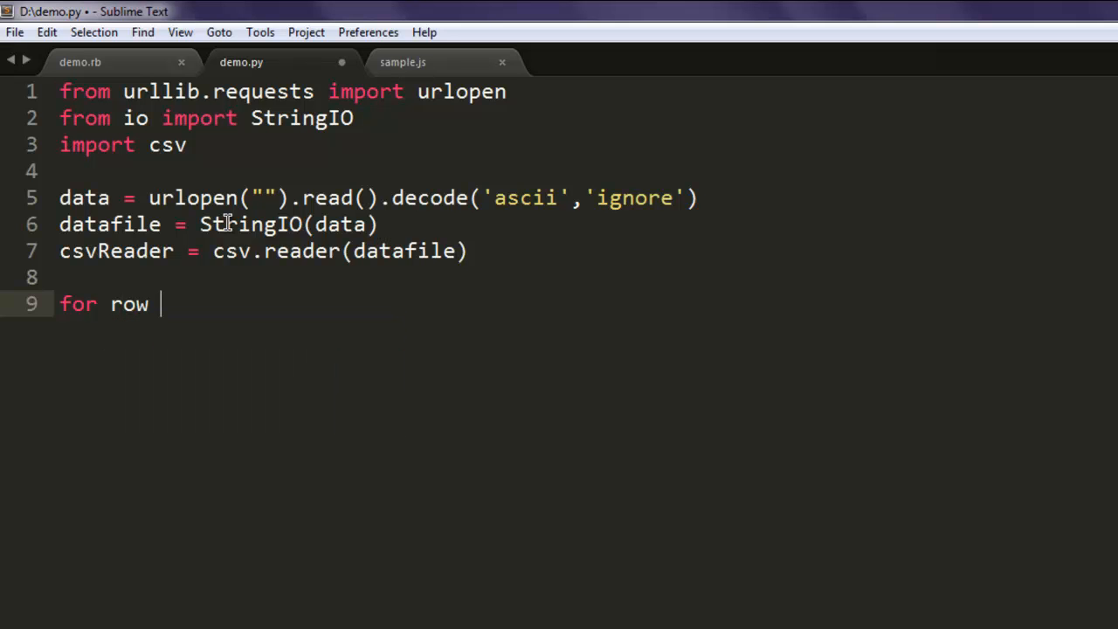
type("in csvReader")
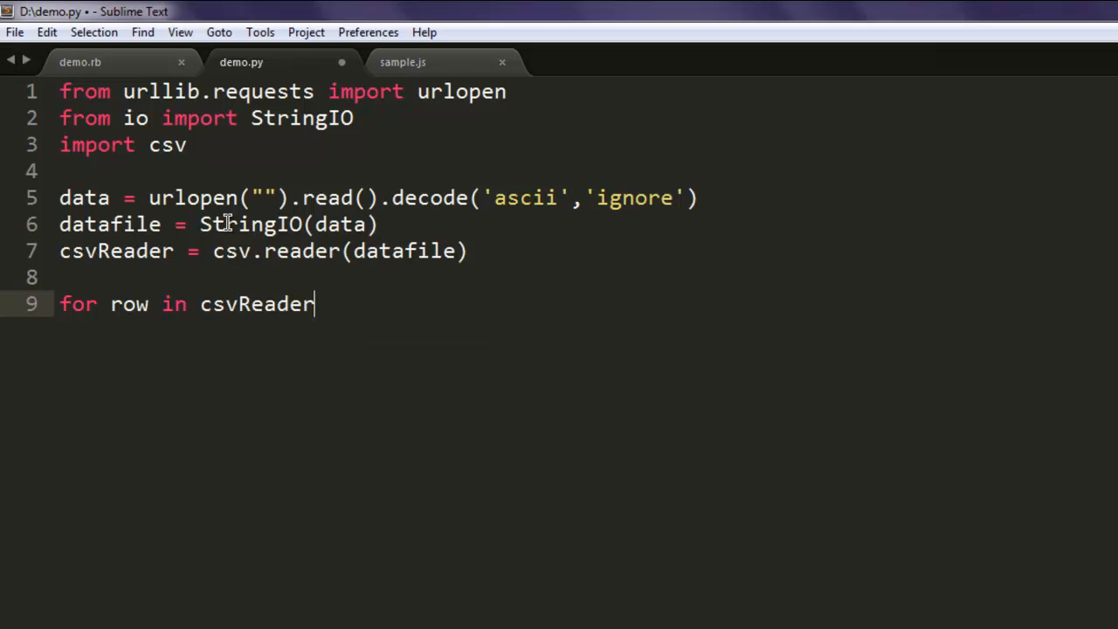
type(":")
type("prin")
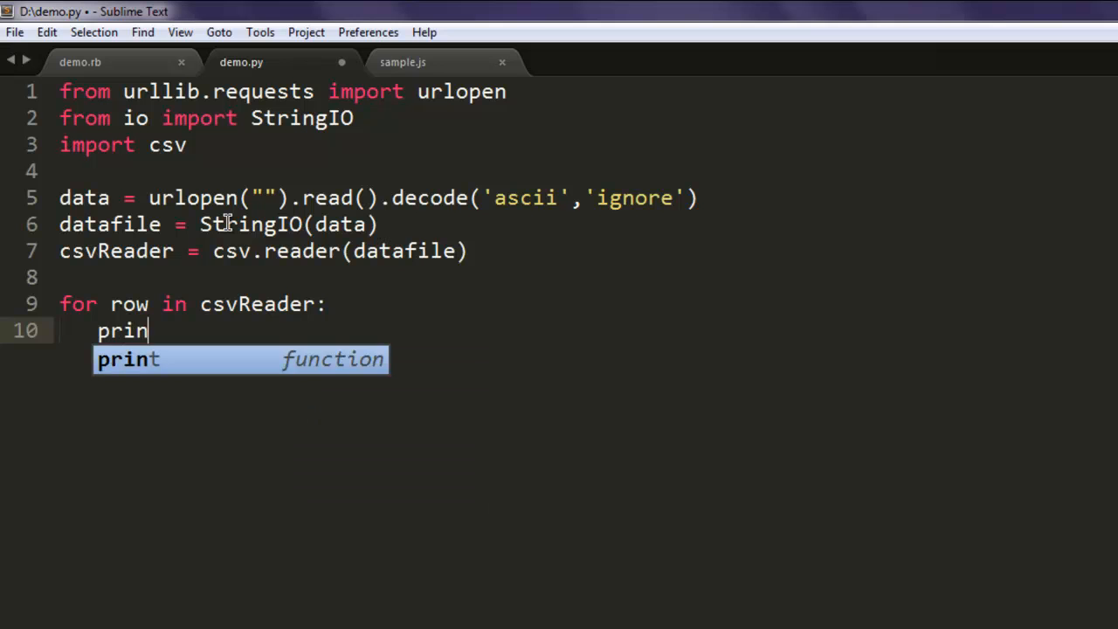
type("t(row)")
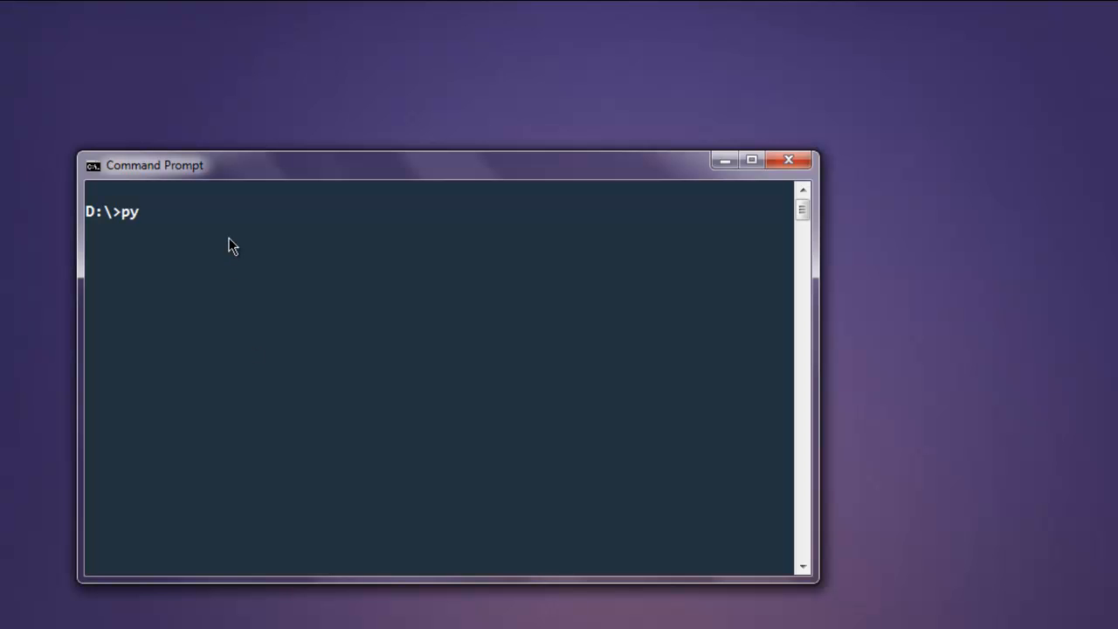
Run 'python demo.py' in Command Prompt at D:\ to print the CSV rows
type("thon demo.p")
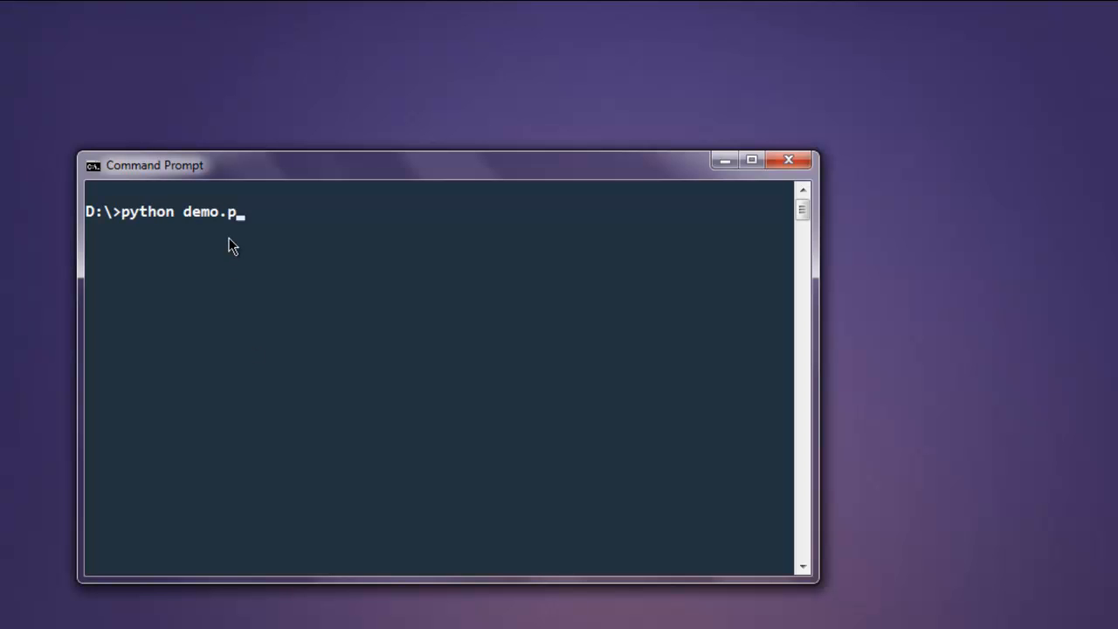
key("Return")
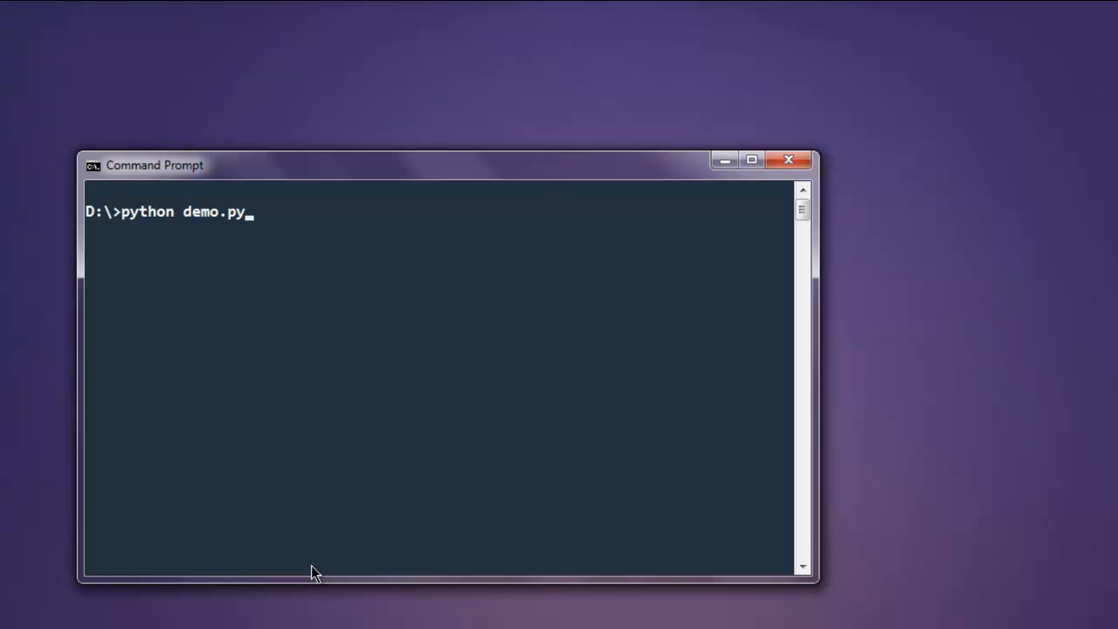
key("Return")
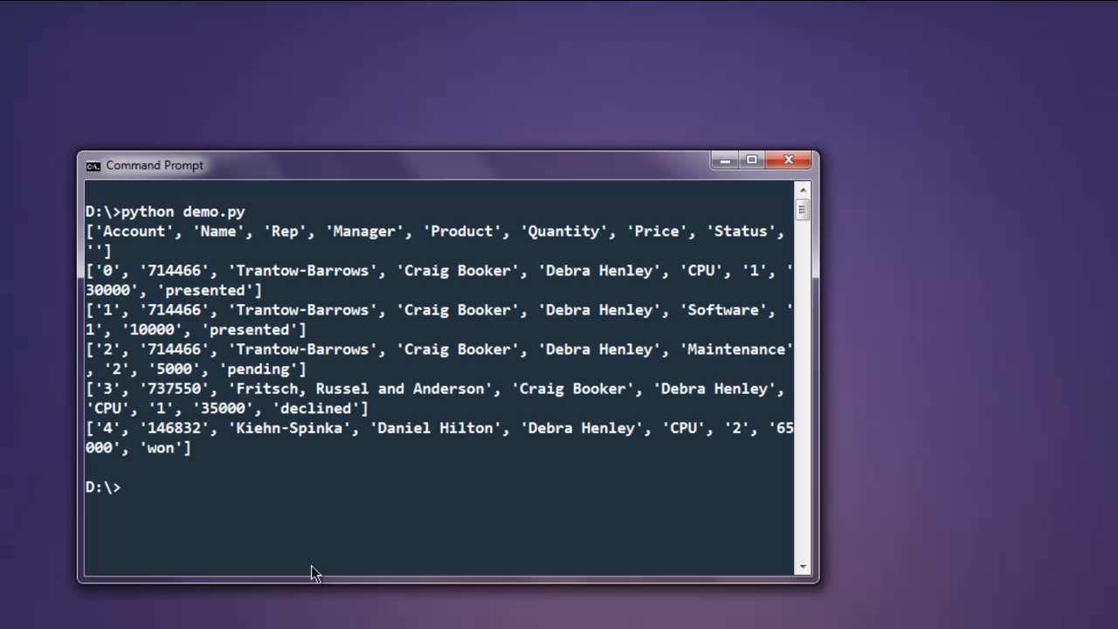
mouse_move(269, 245)
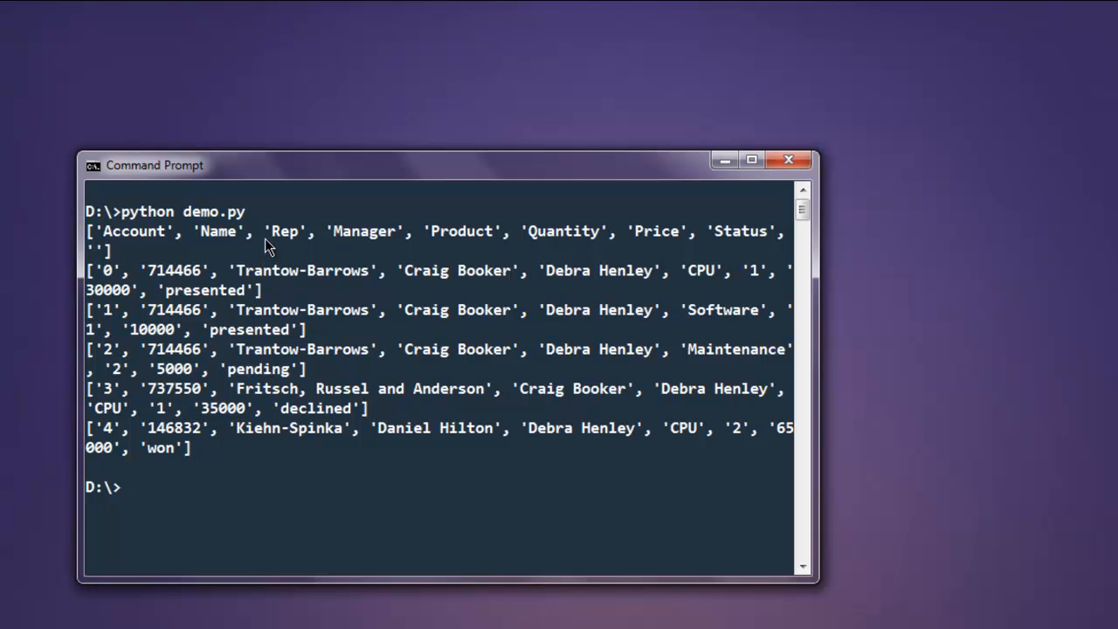
mouse_move(215, 288)
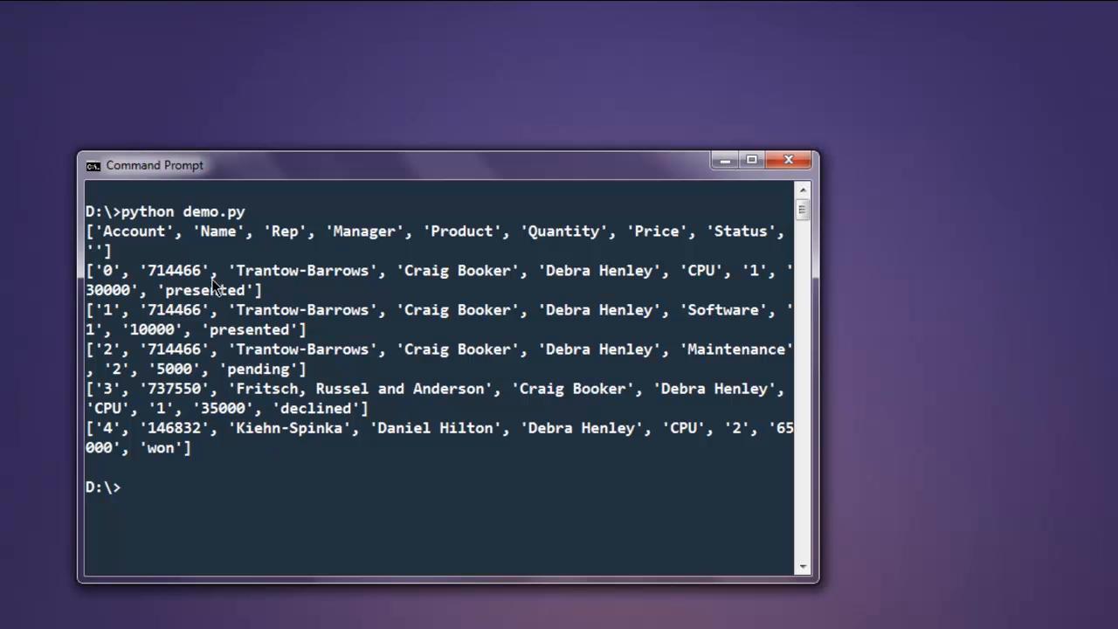
mouse_move(321, 436)
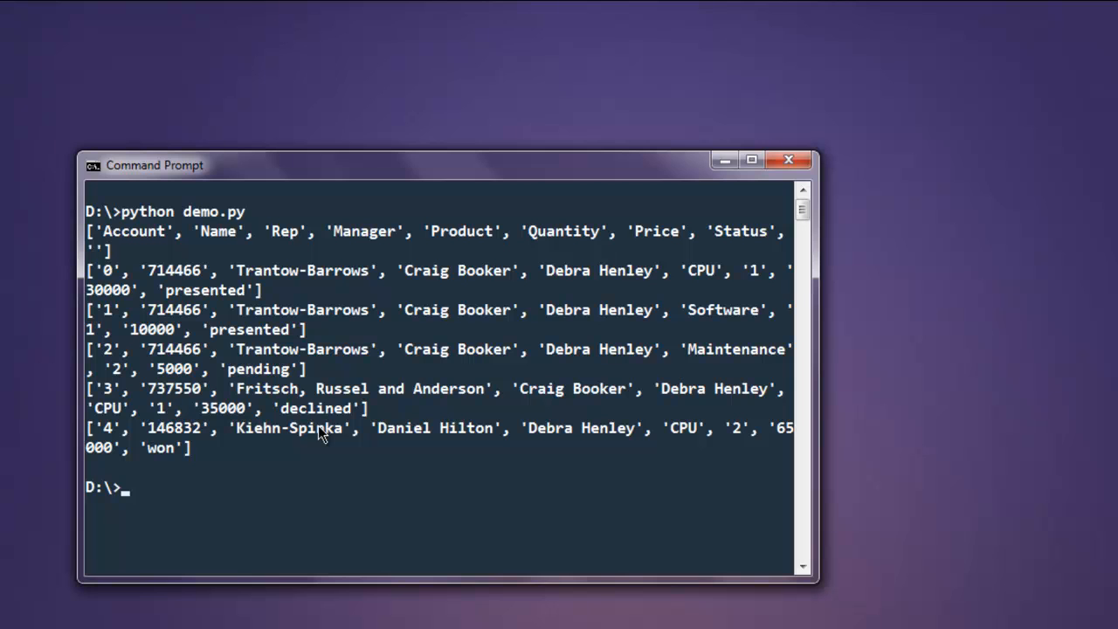
mouse_move(128, 383)
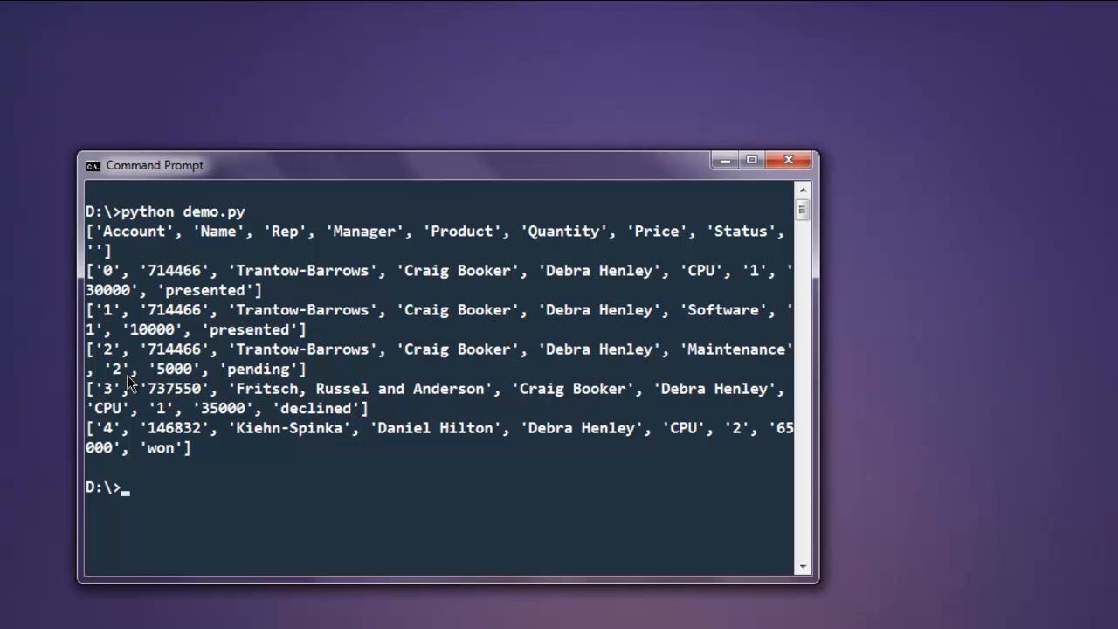
mouse_move(310, 237)
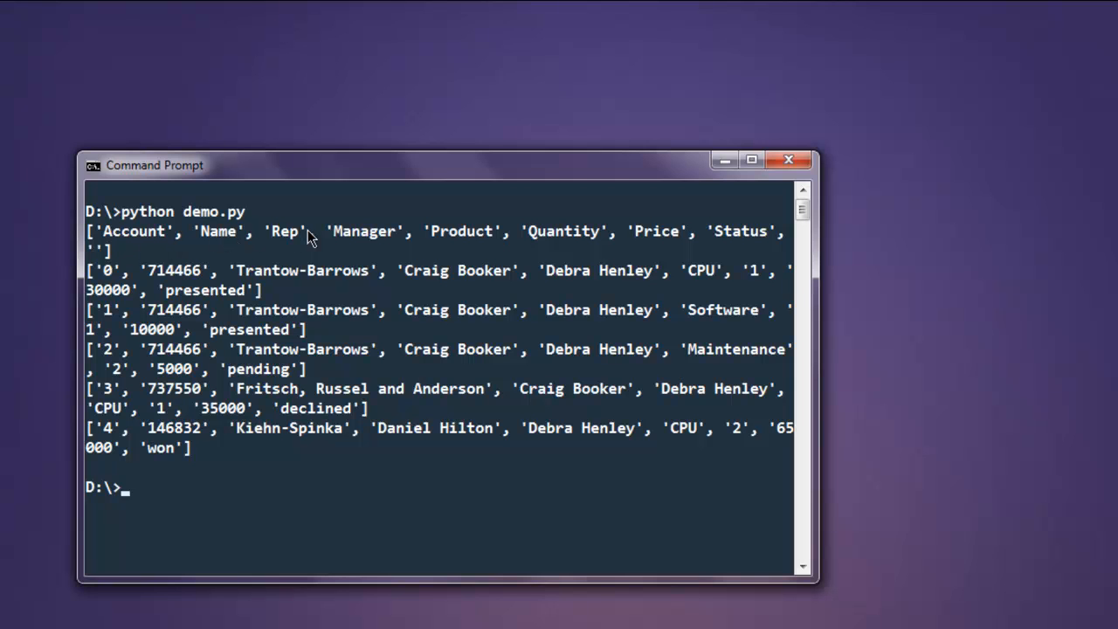
mouse_move(568, 239)
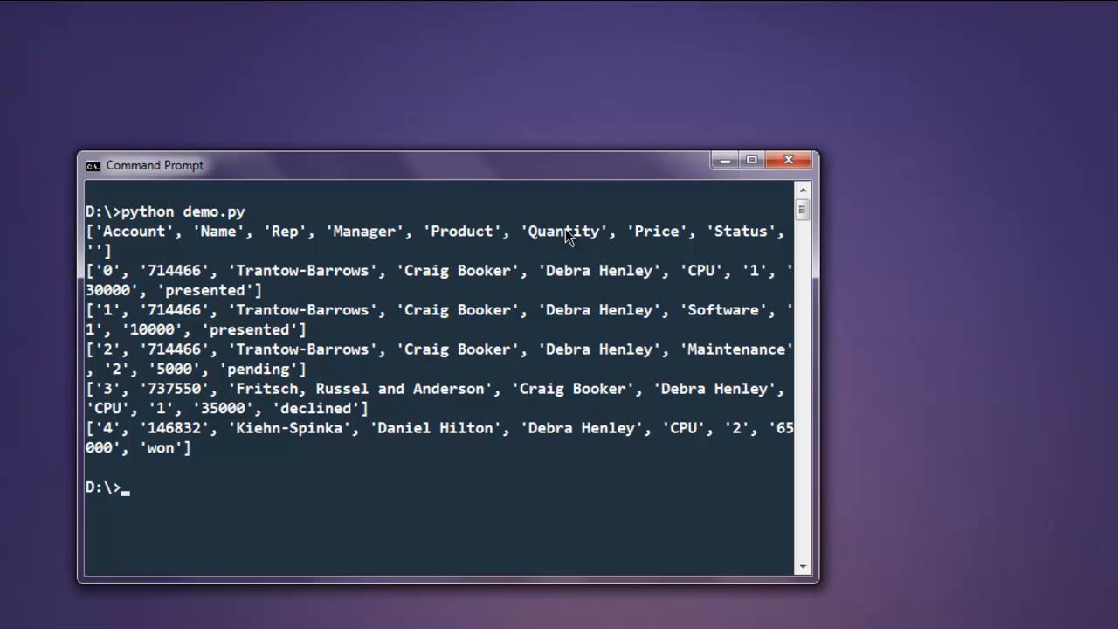
mouse_move(212, 245)
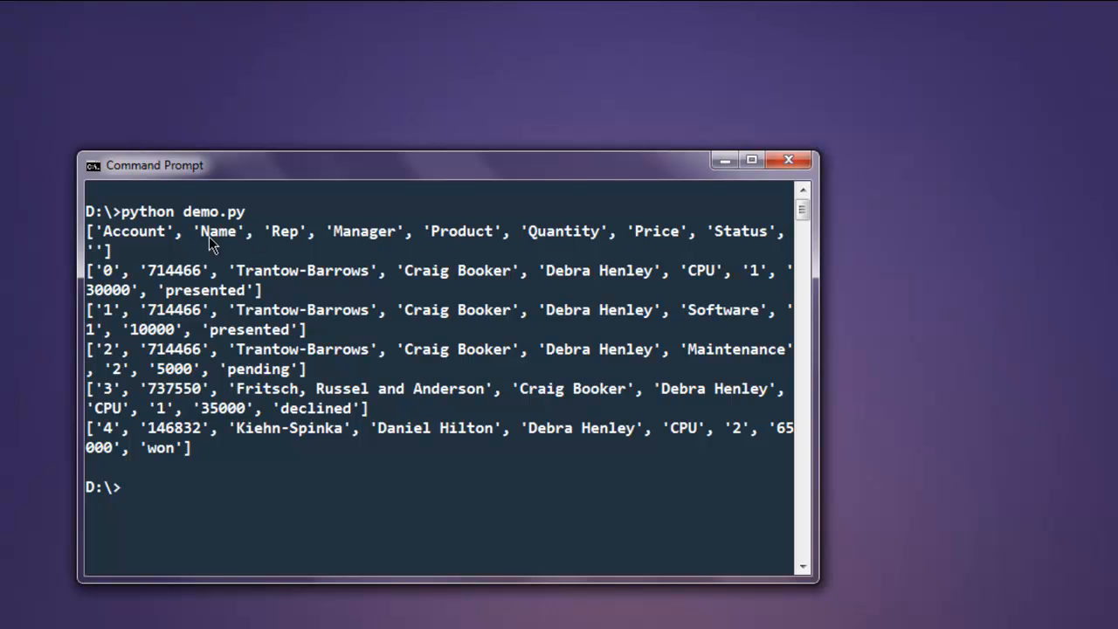
mouse_move(732, 440)
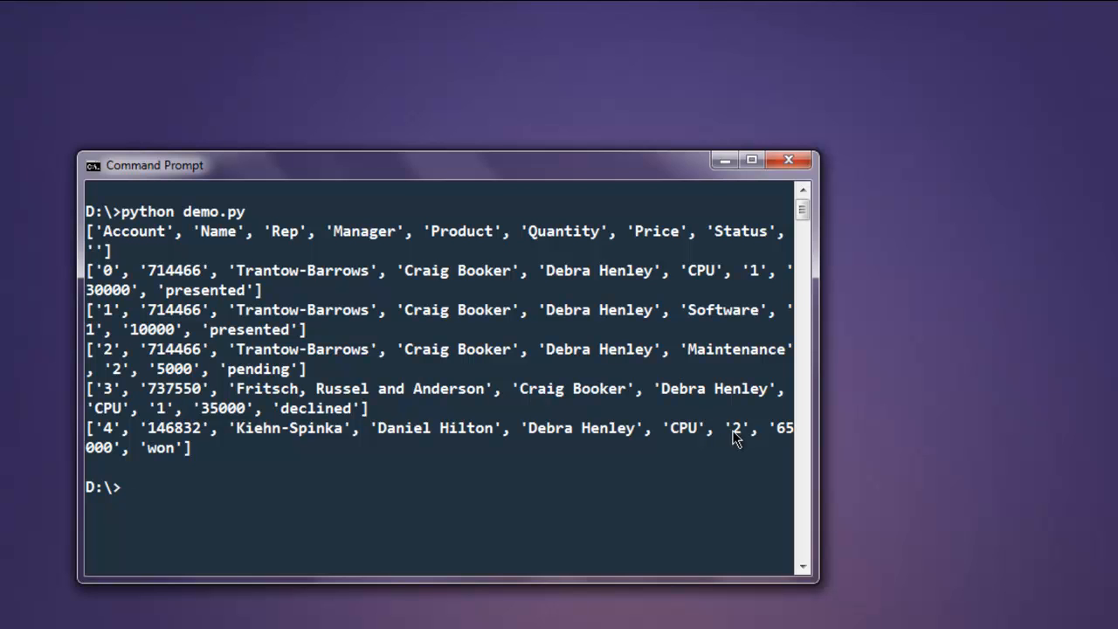
mouse_move(344, 464)
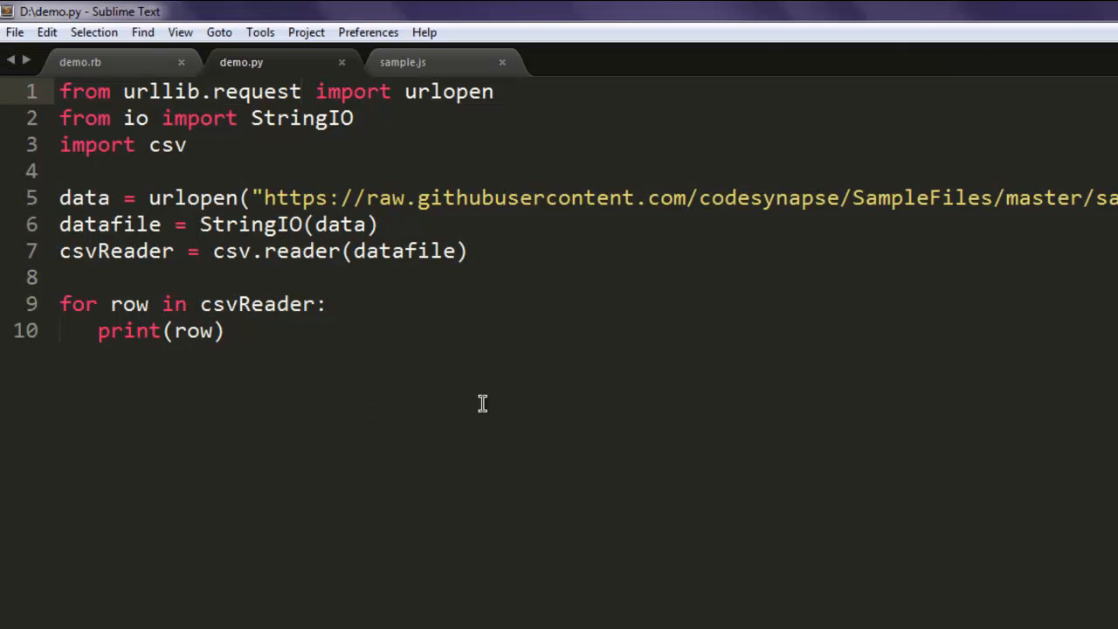
Return to demo.py in Sublime Text, placing the cursor after urllib.request on line 1
left_click(301, 91)
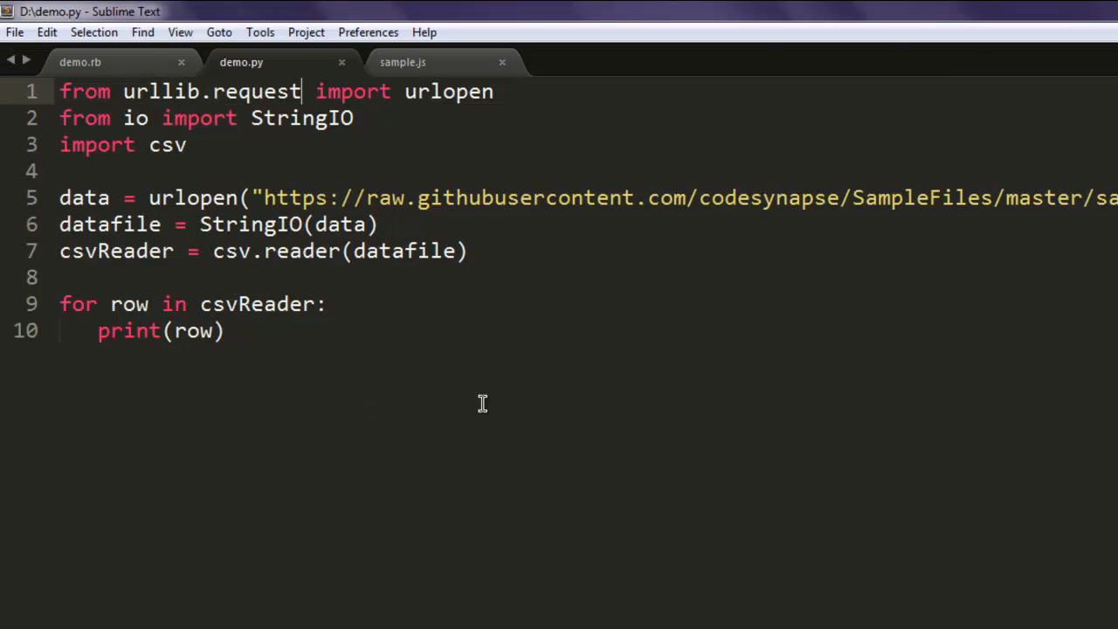